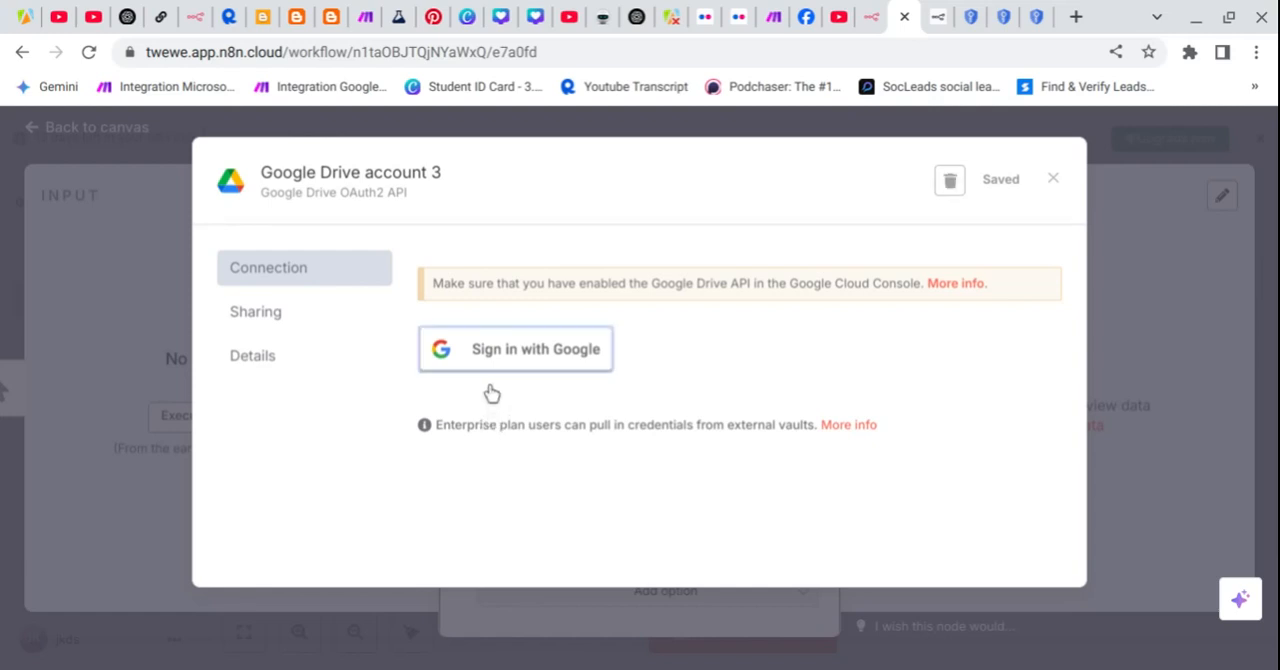
pyautogui.moveTo(490, 391)
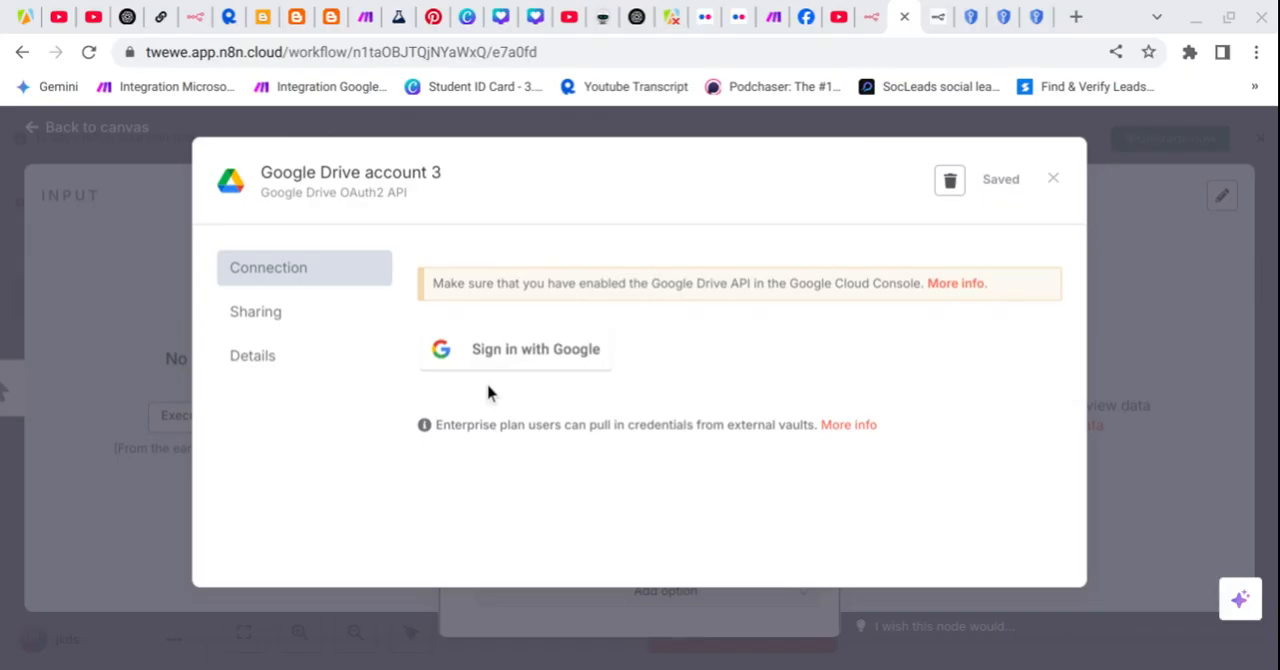
pyautogui.moveTo(560, 303)
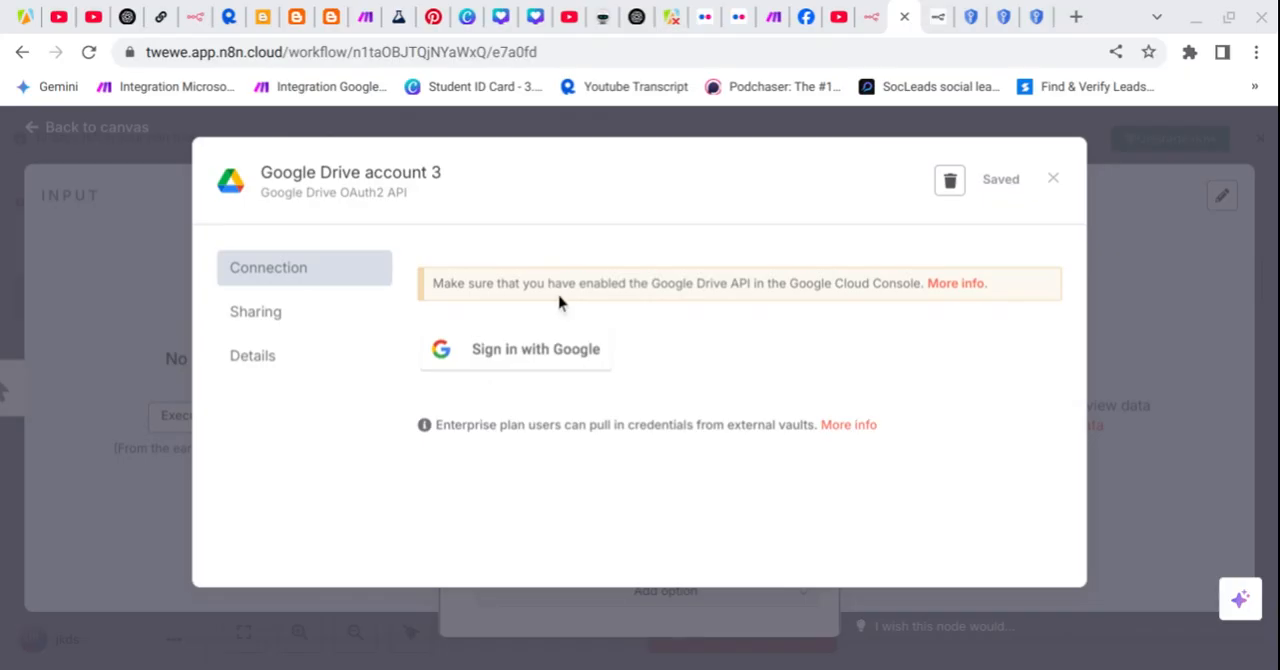
pyautogui.moveTo(1000, 17)
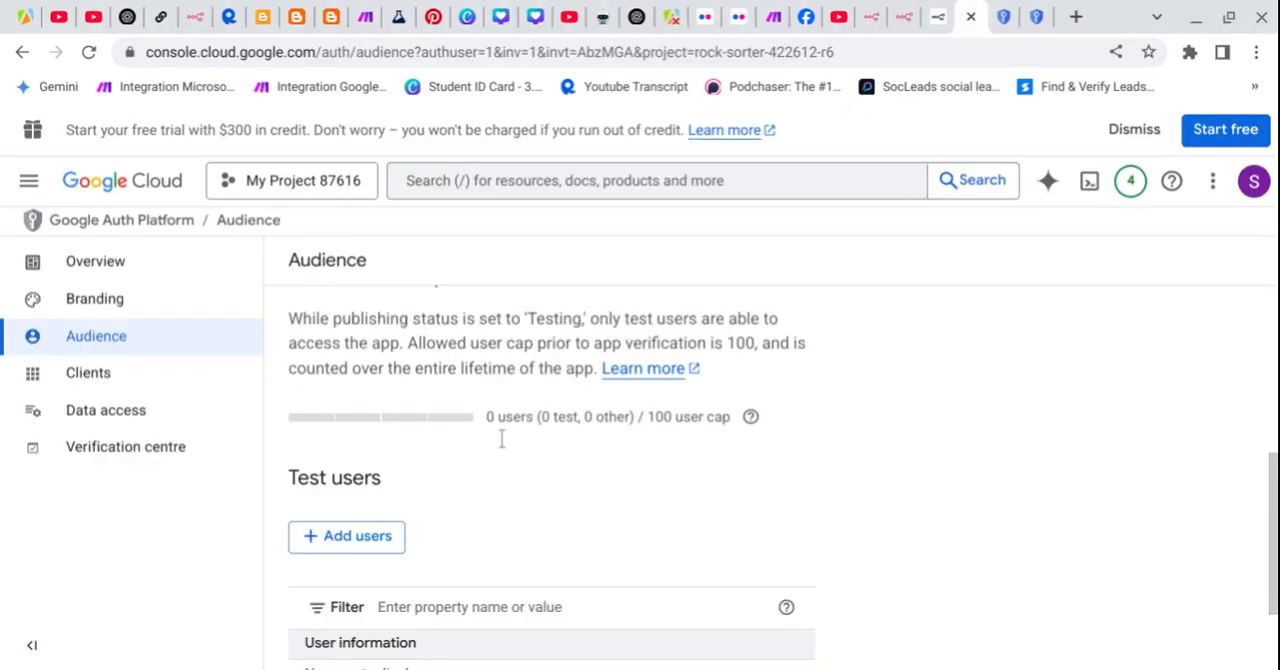
pyautogui.moveTo(100, 409)
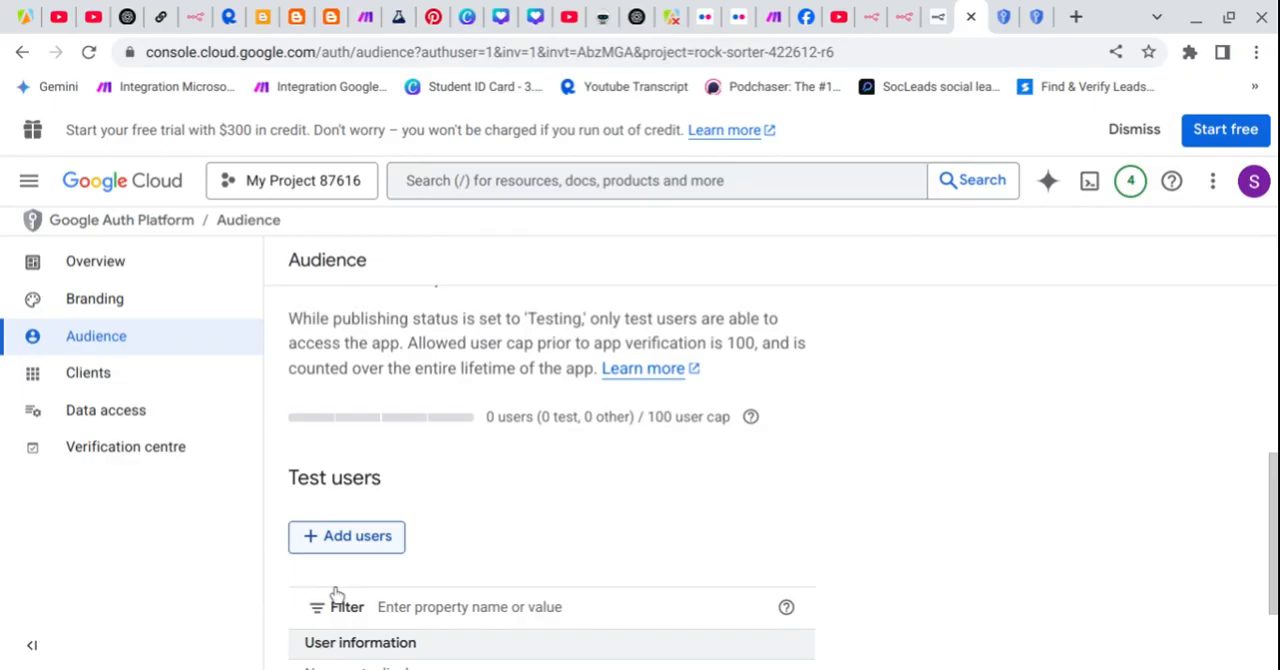
# Open the Add users form for test users, briefly checking the n8n docs and credential tabs
pyautogui.click(346, 536)
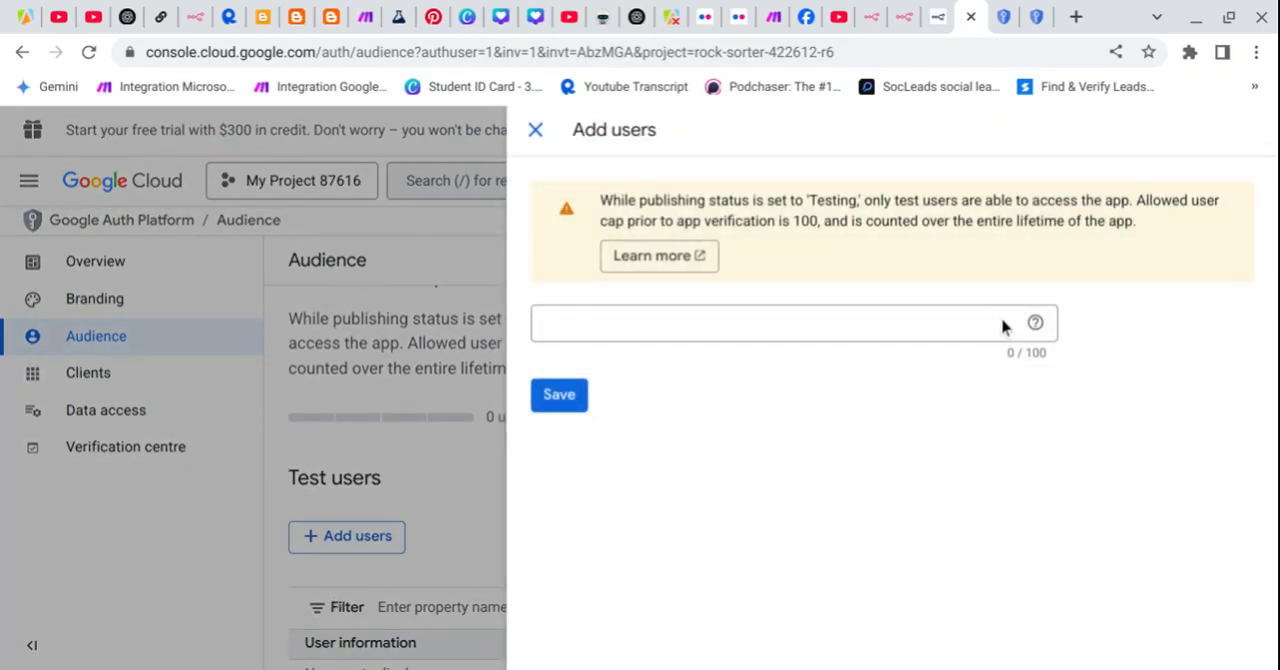
pyautogui.click(937, 17)
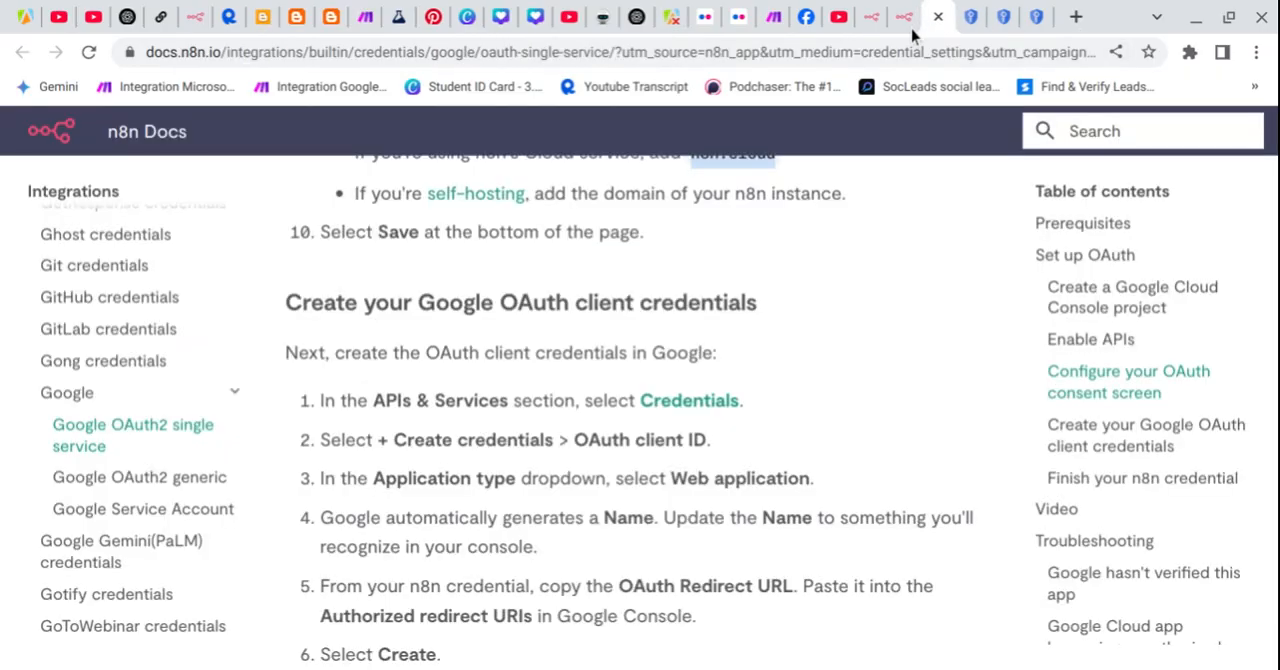
pyautogui.click(903, 17)
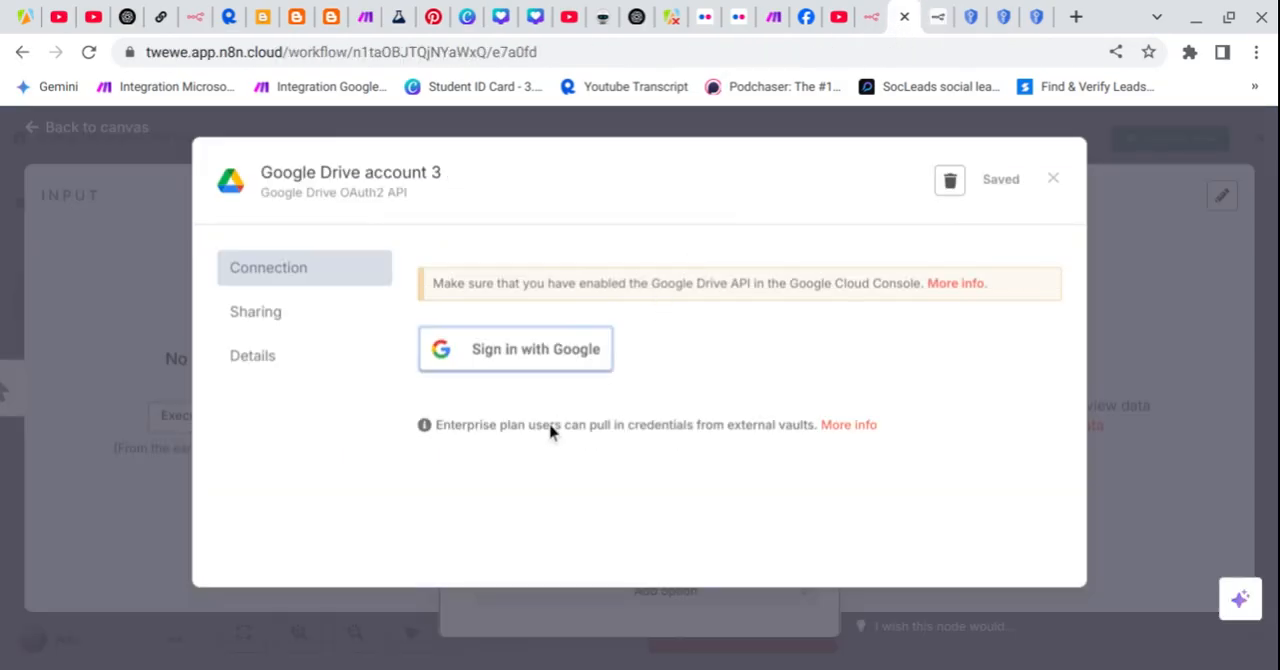
pyautogui.moveTo(975, 20)
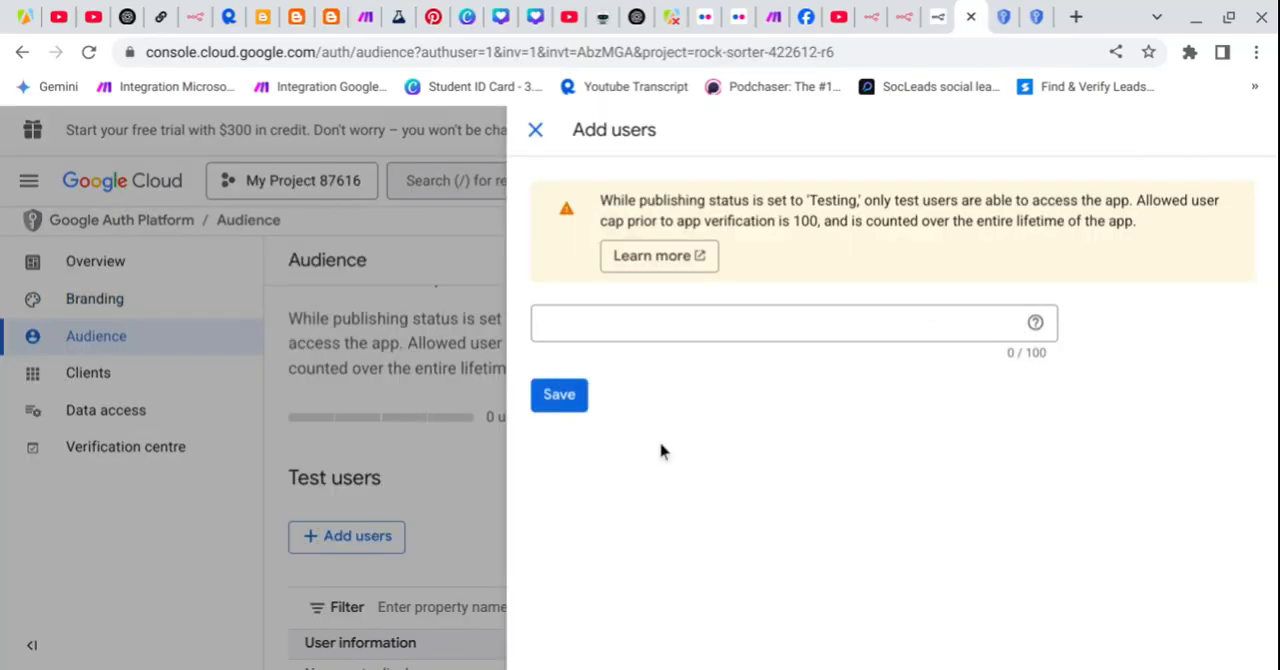
pyautogui.click(535, 130)
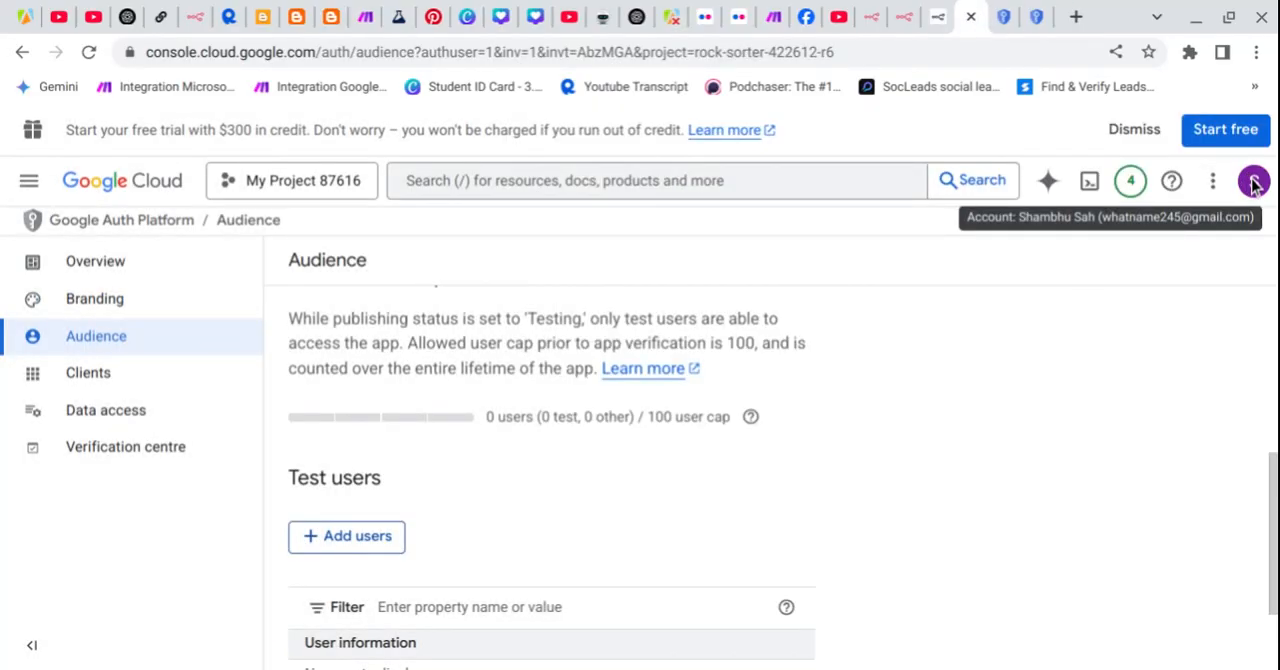
pyautogui.click(1253, 181)
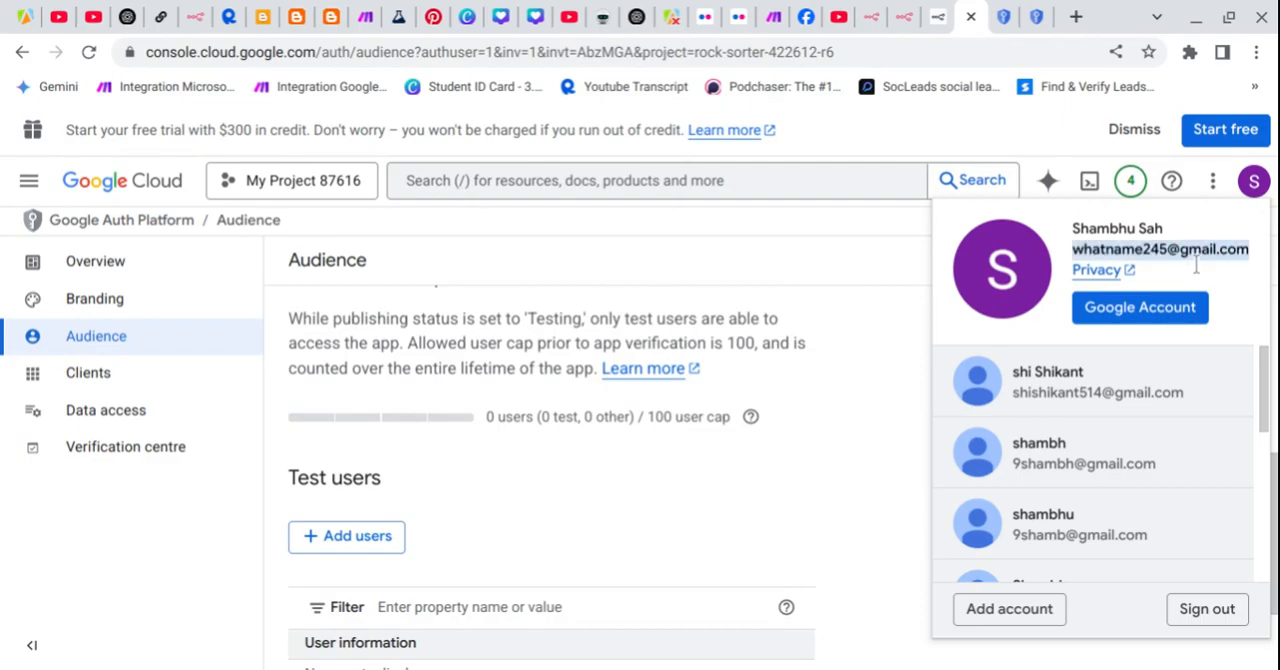
pyautogui.moveTo(632, 593)
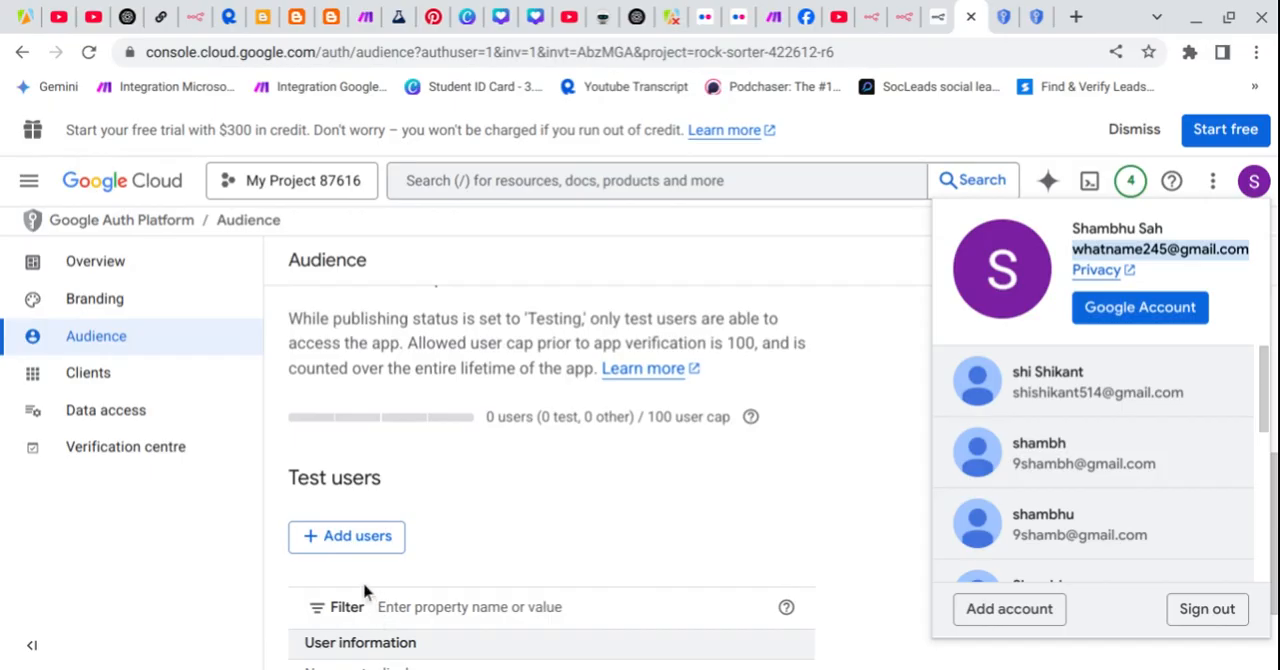
pyautogui.click(347, 536)
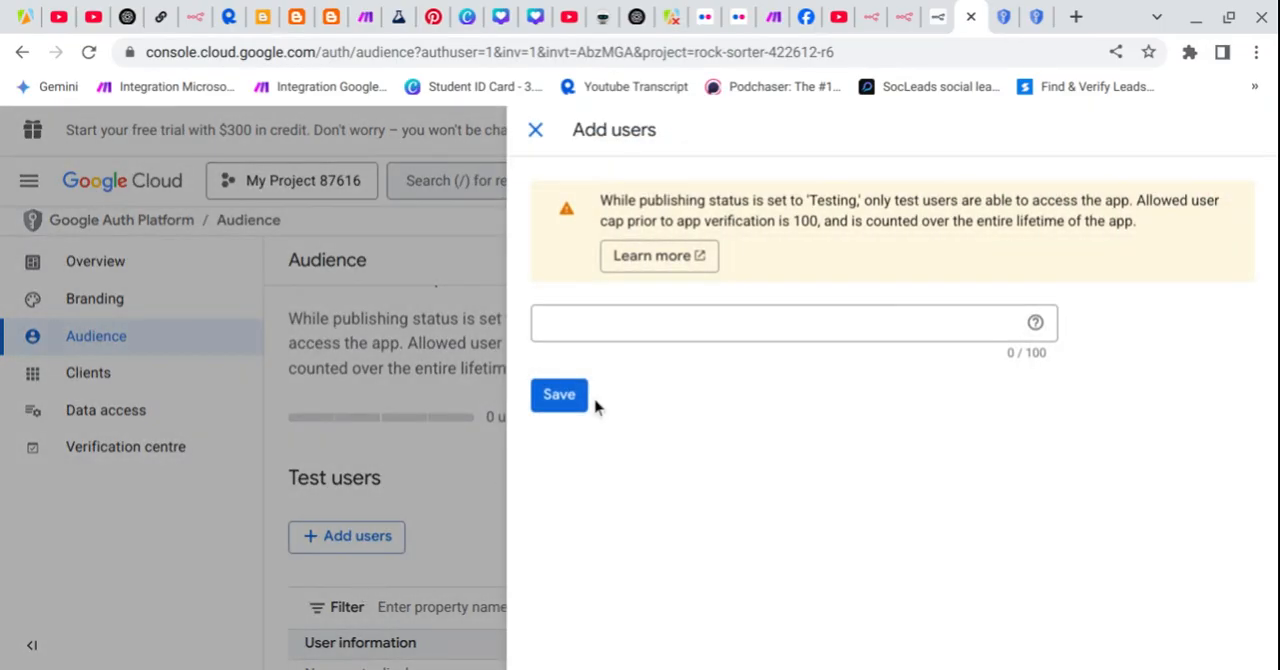
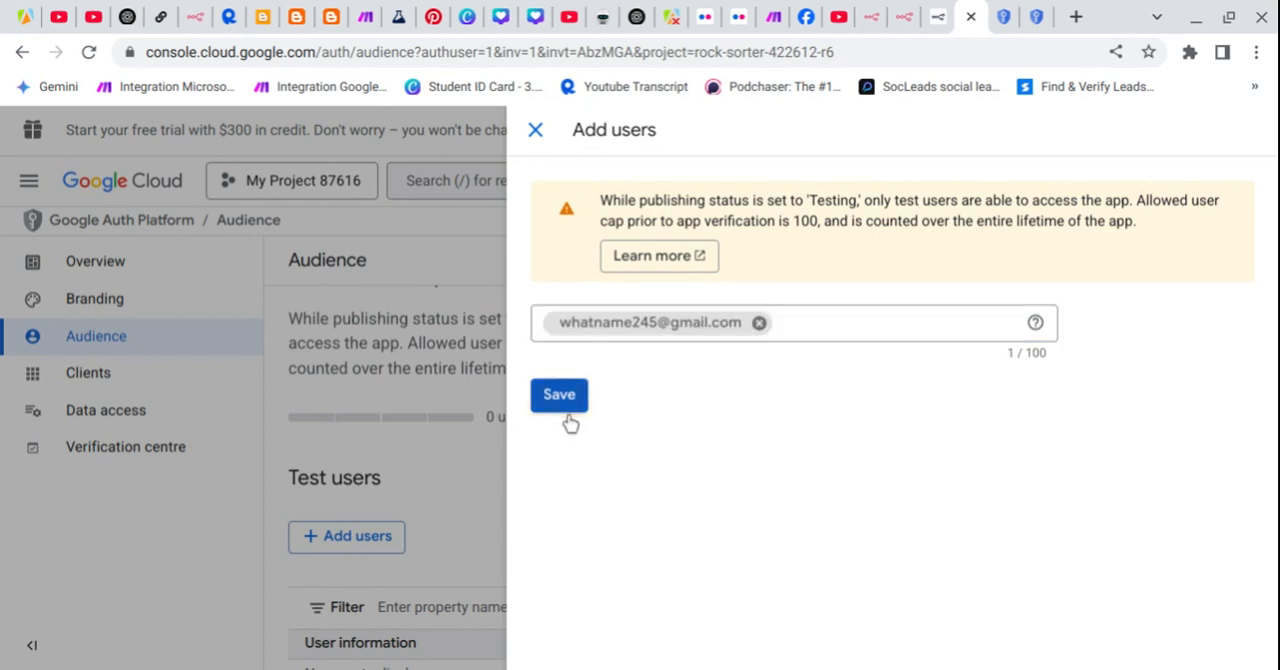
pyautogui.moveTo(908, 235)
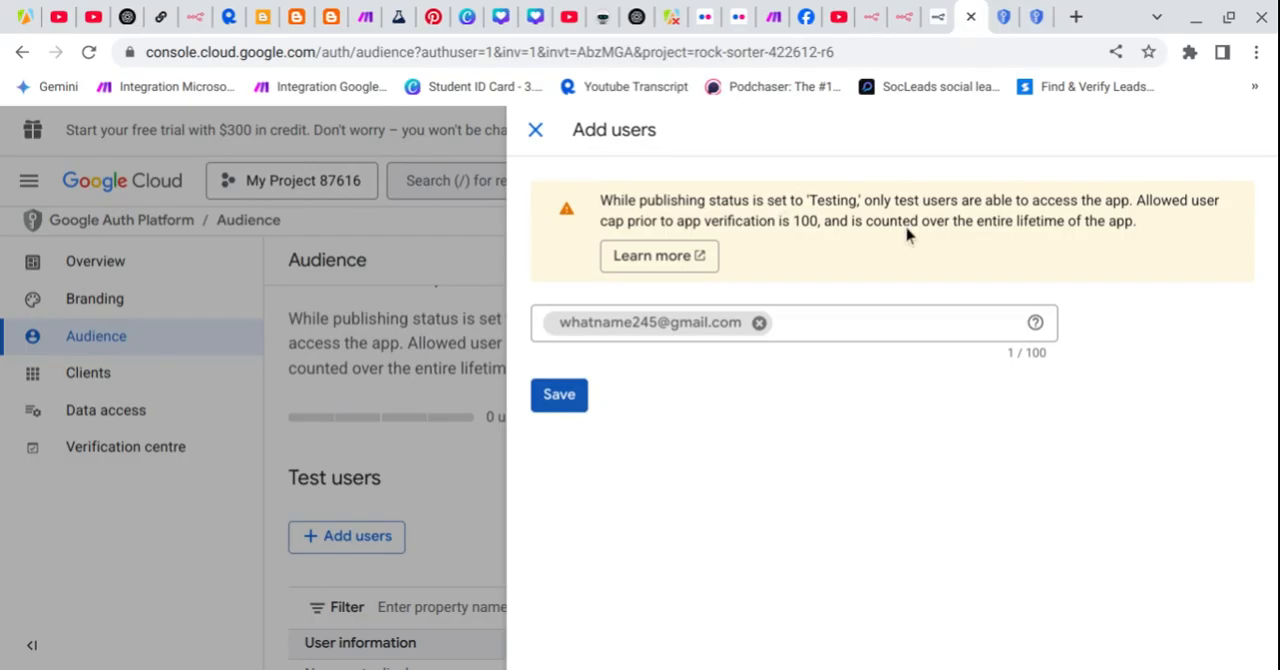
pyautogui.moveTo(1177, 220)
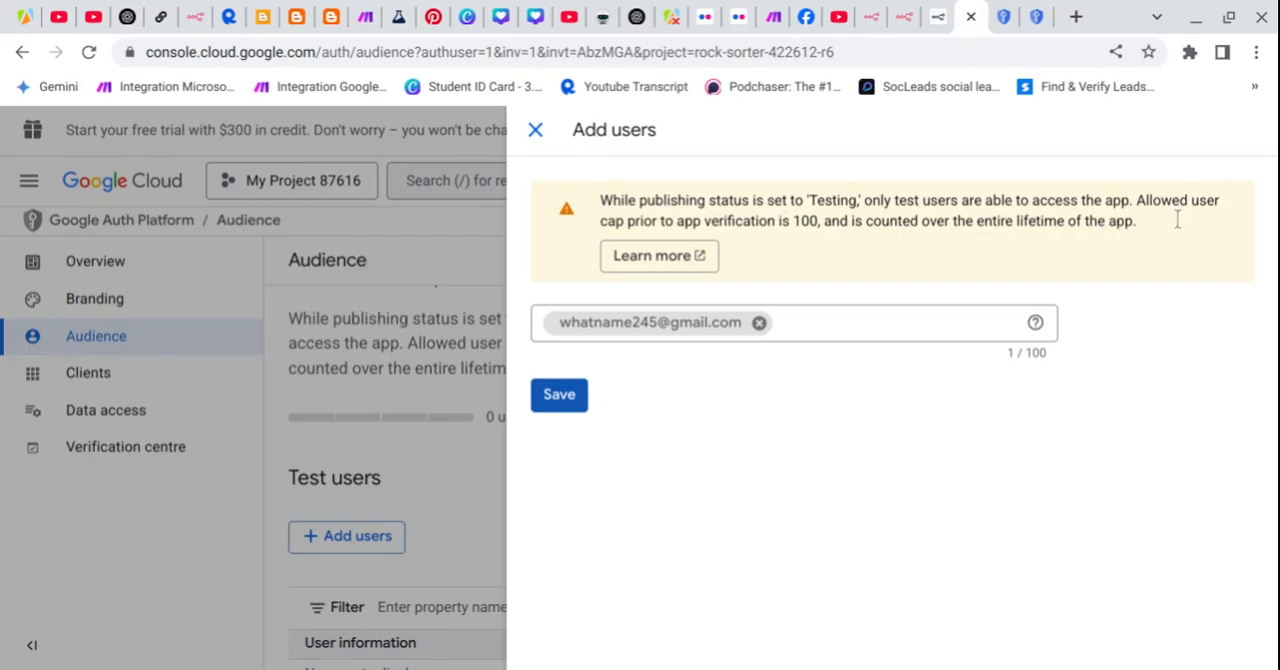
pyautogui.moveTo(743, 285)
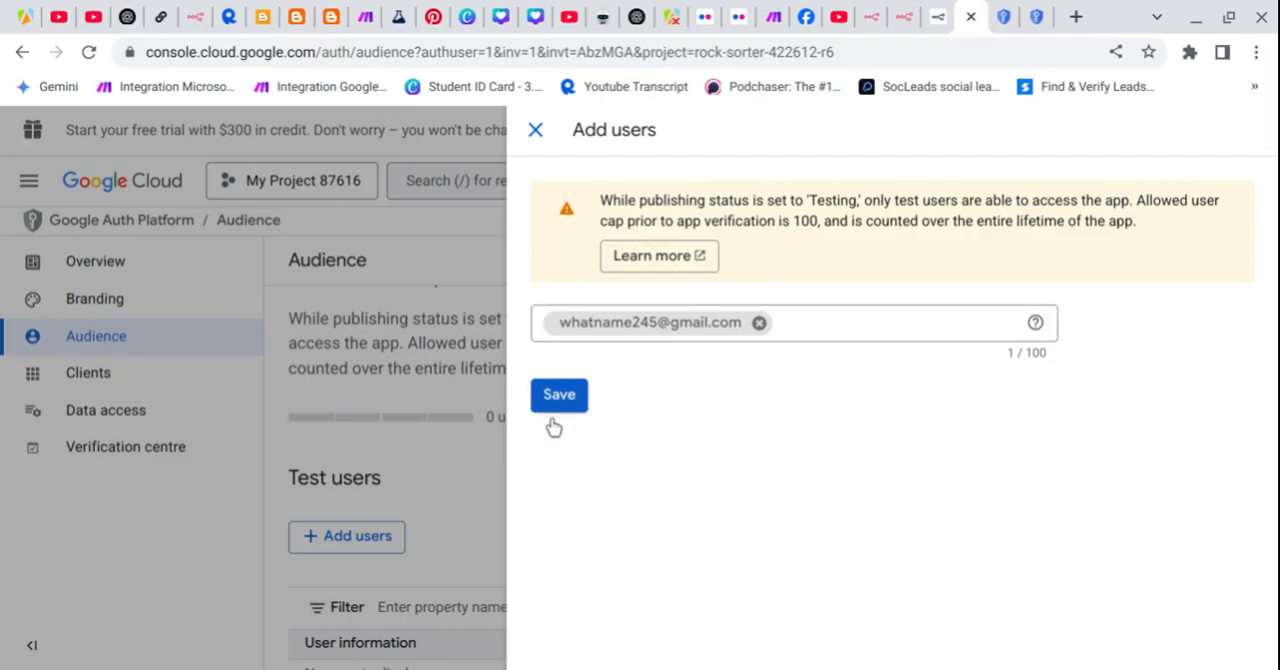
pyautogui.click(558, 394)
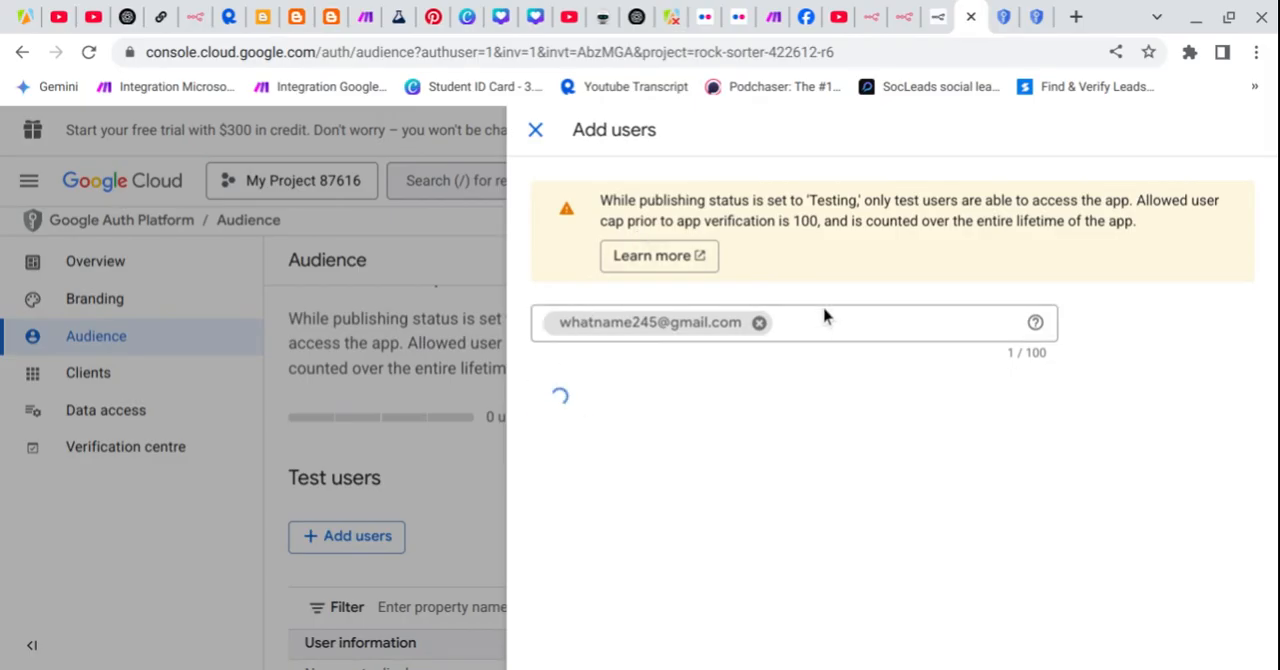
pyautogui.click(535, 130)
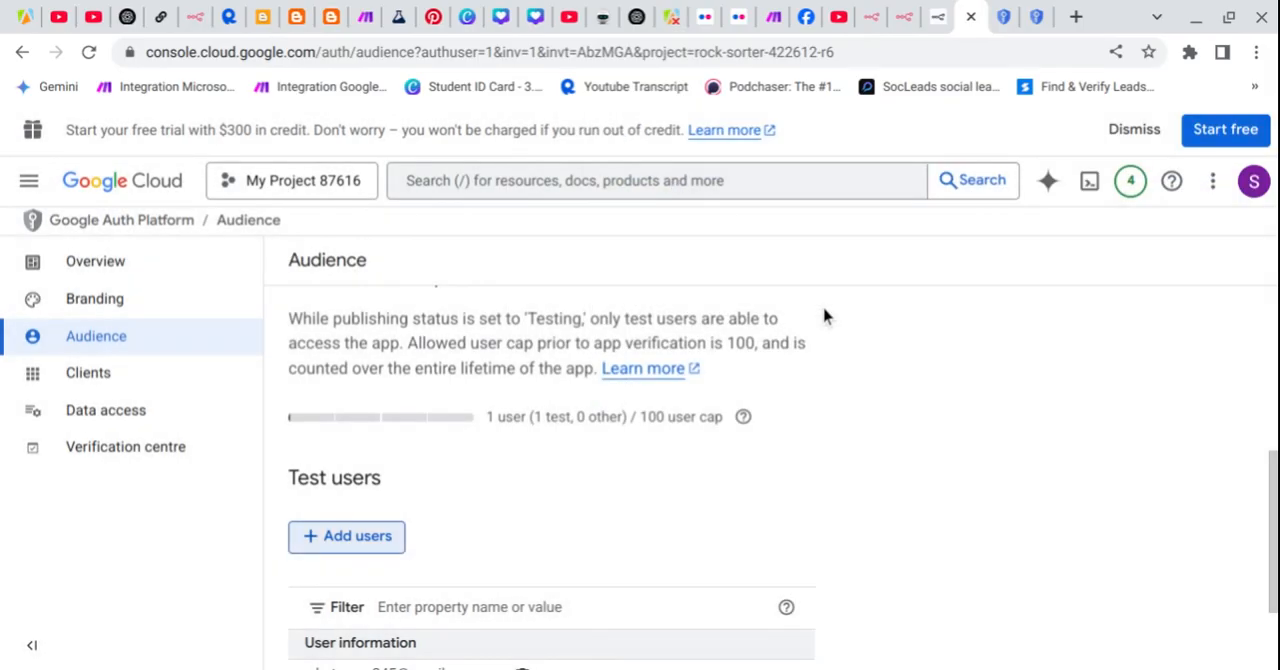
pyautogui.moveTo(629, 519)
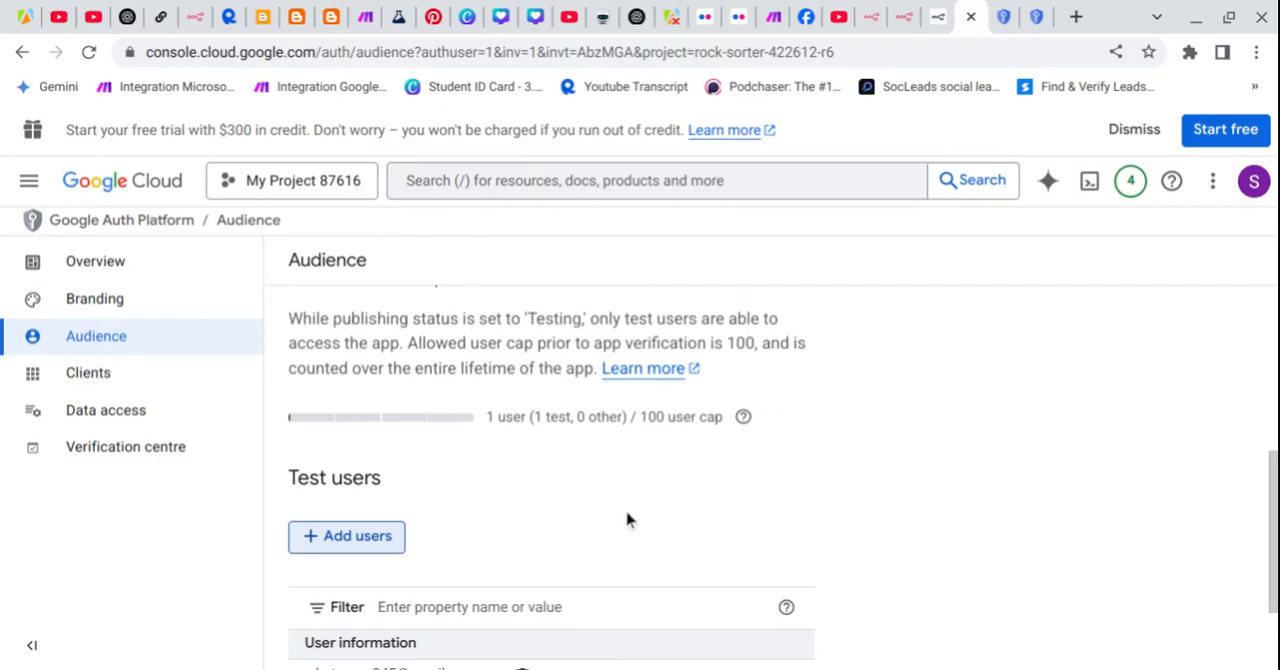
pyautogui.scroll(-3)
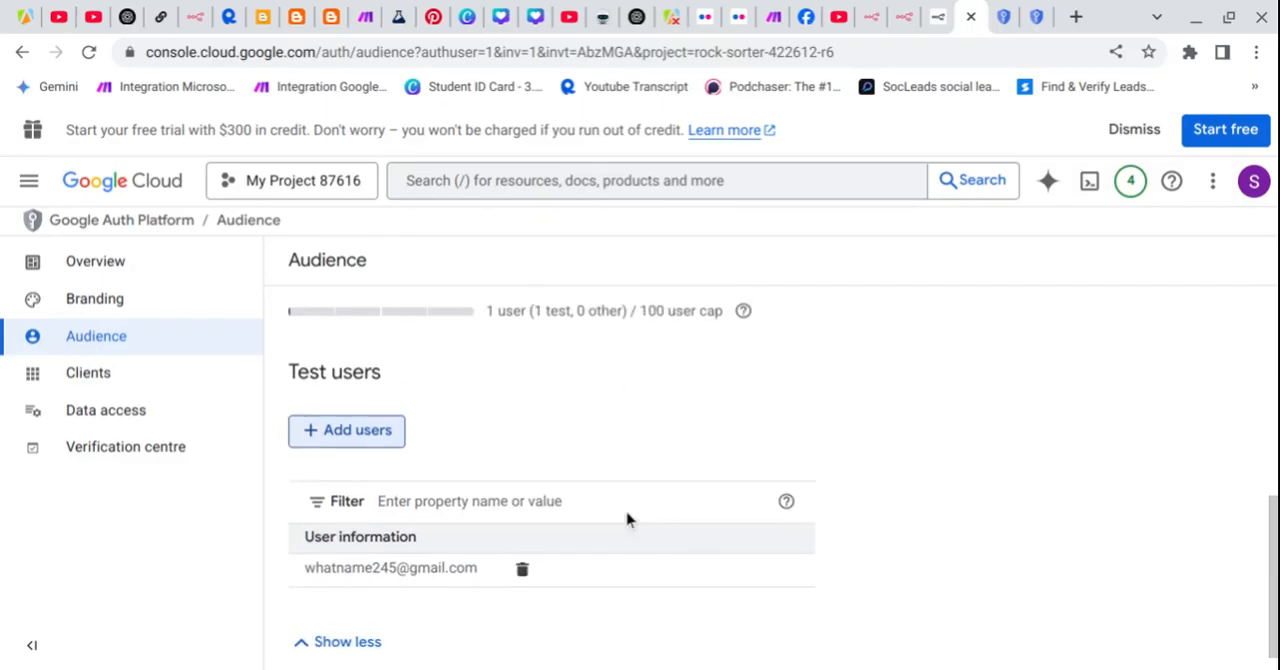
pyautogui.moveTo(54, 367)
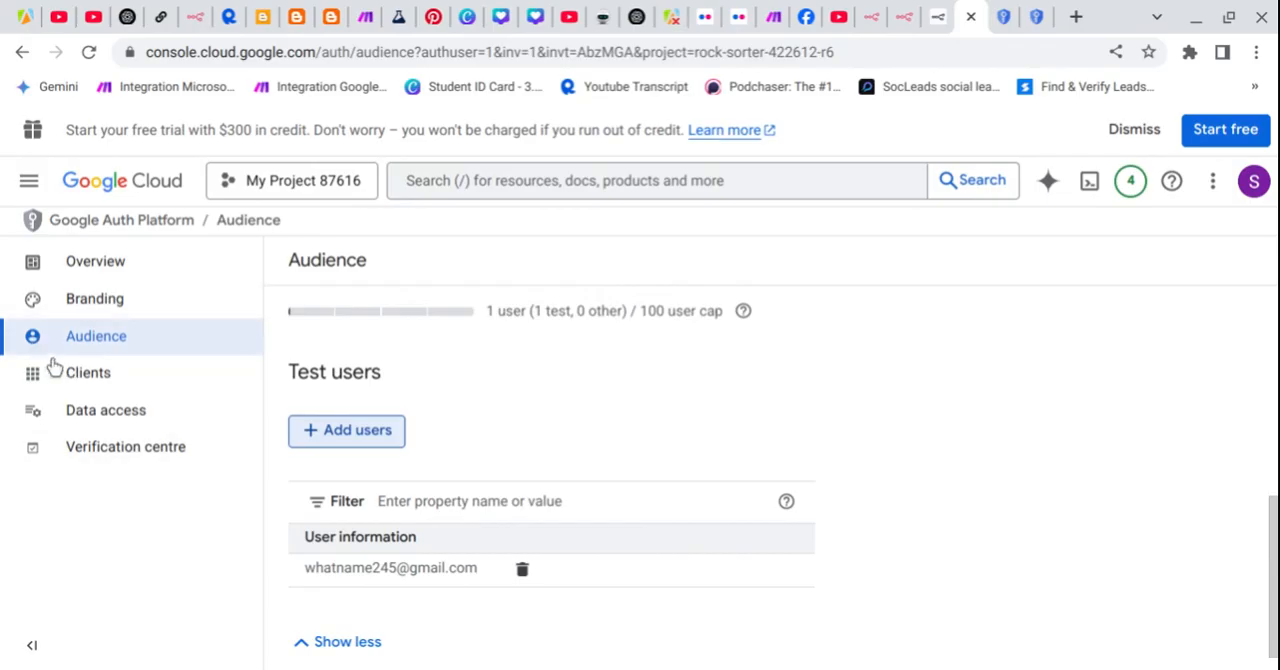
pyautogui.moveTo(80, 418)
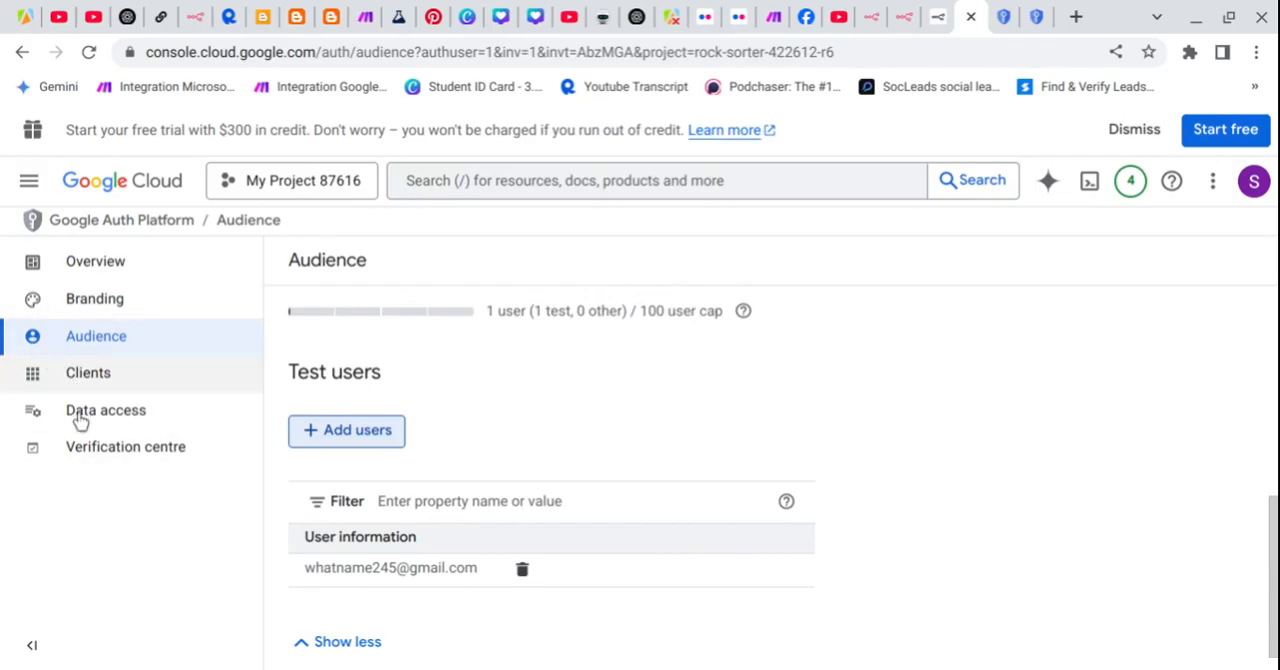
# Move from Clients through the Navigation menu to the APIs & Services Credentials page
pyautogui.click(87, 372)
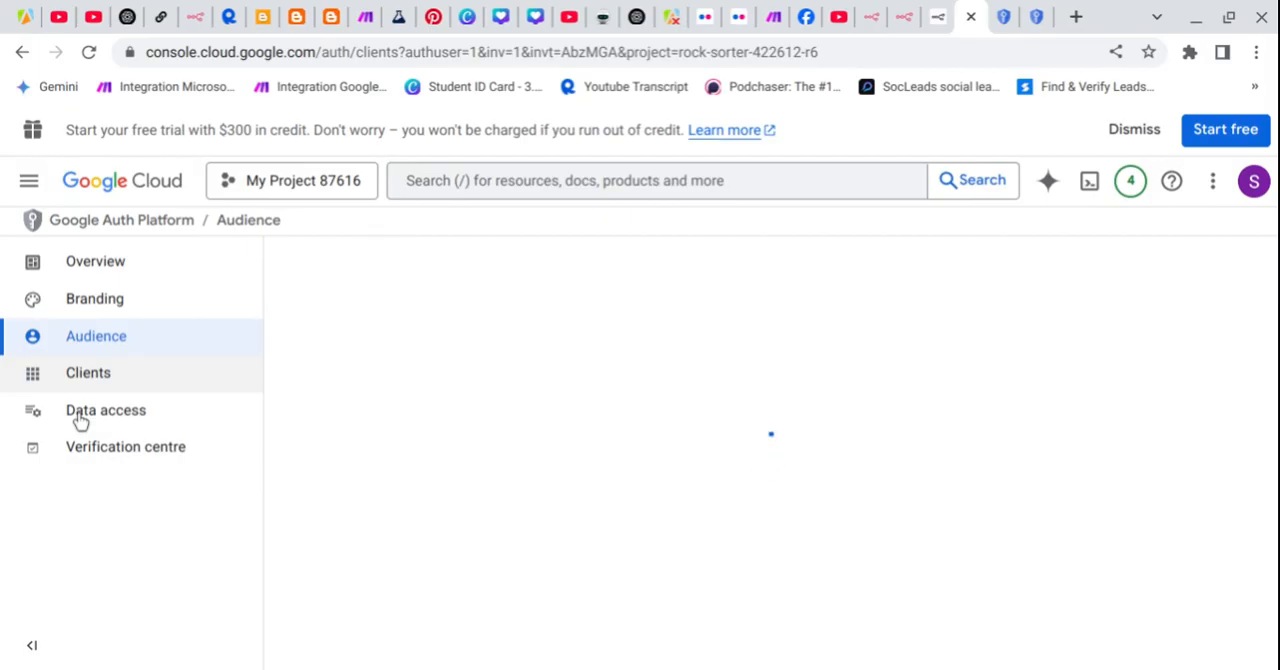
pyautogui.click(88, 372)
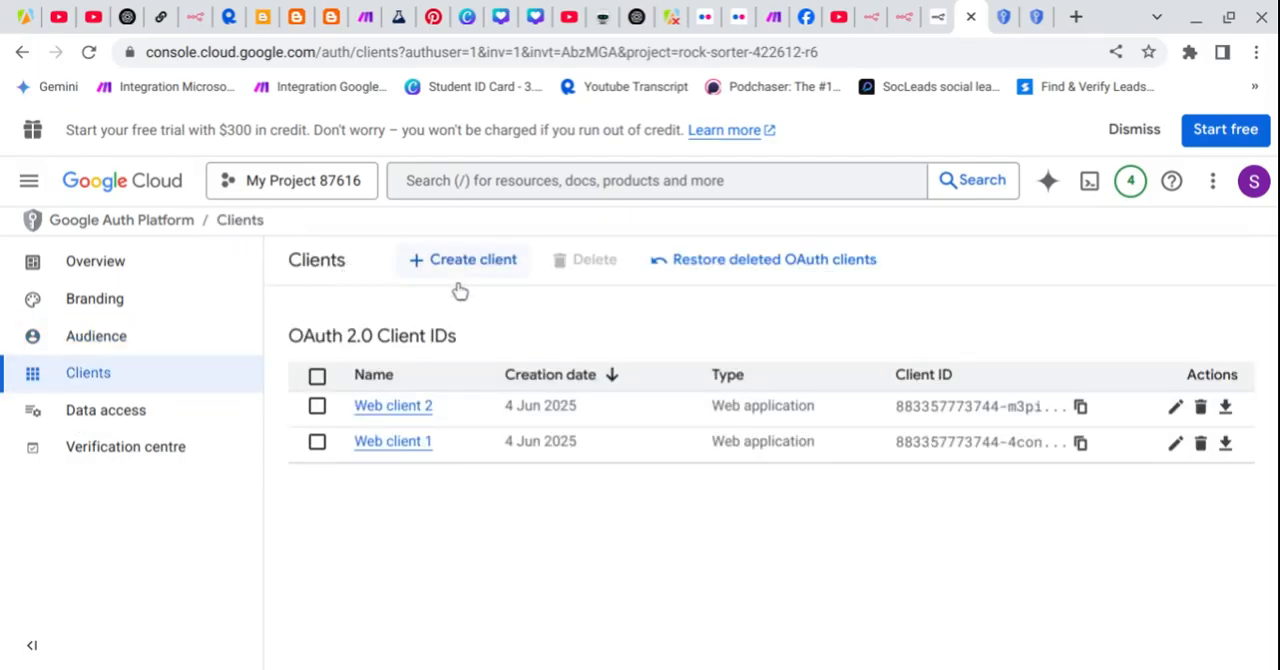
pyautogui.moveTo(85, 190)
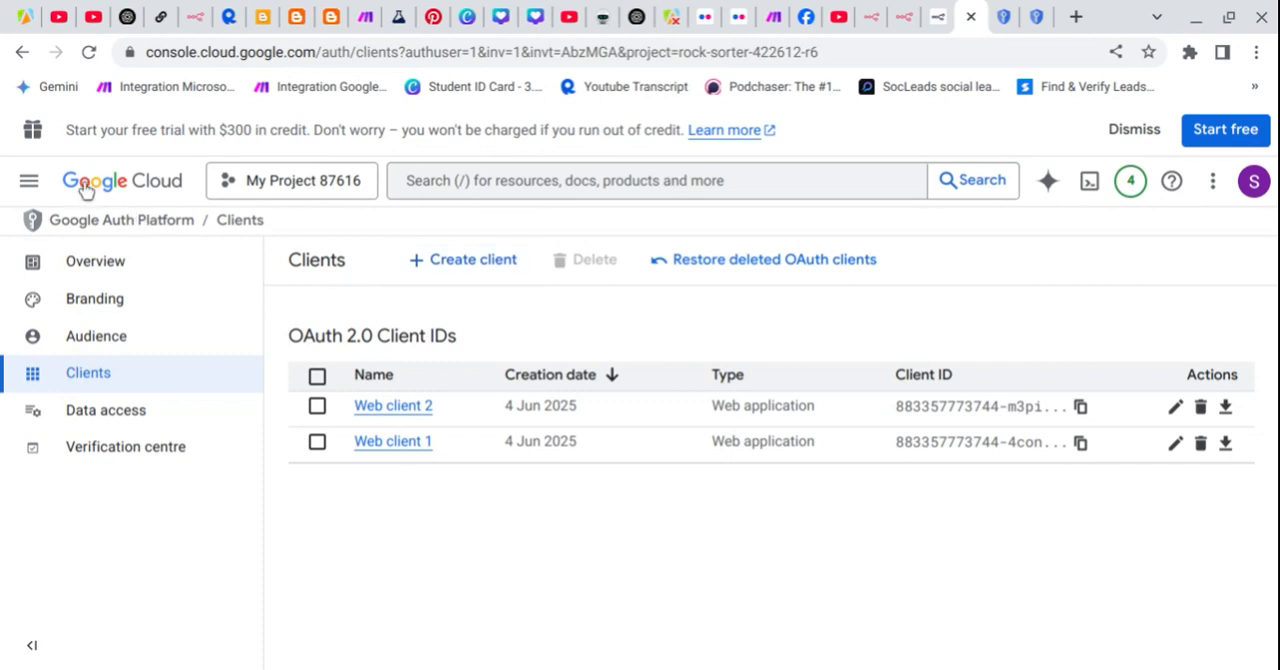
pyautogui.click(29, 181)
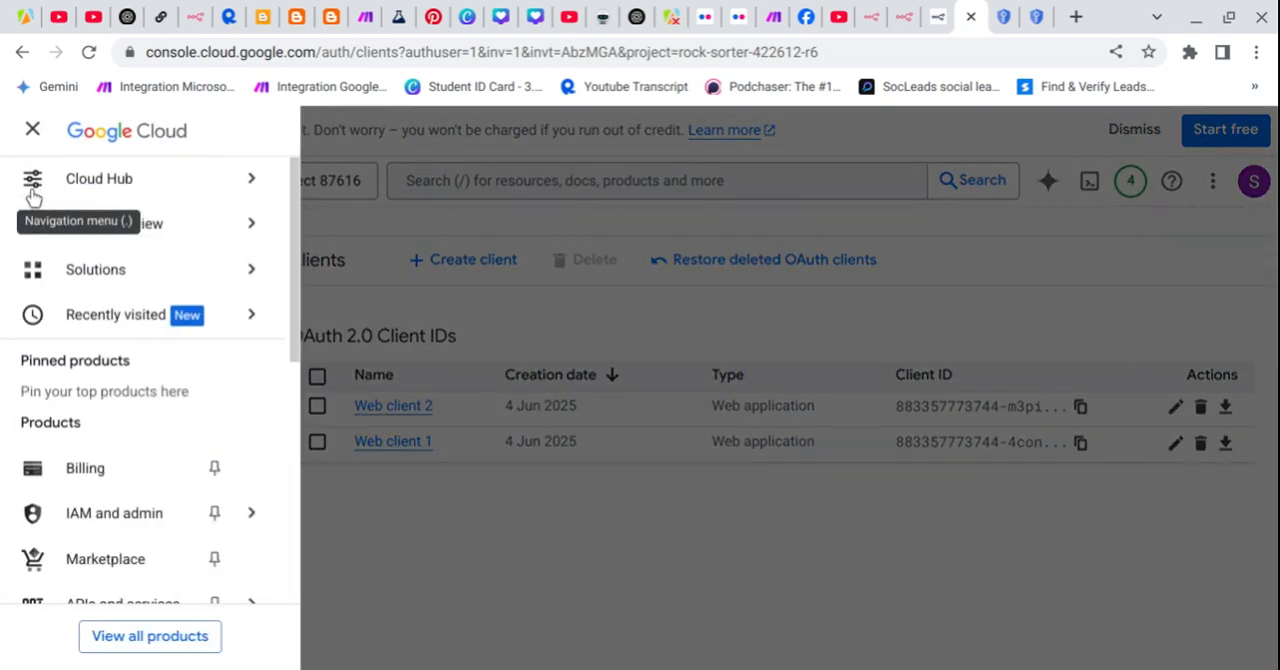
pyautogui.scroll(-3)
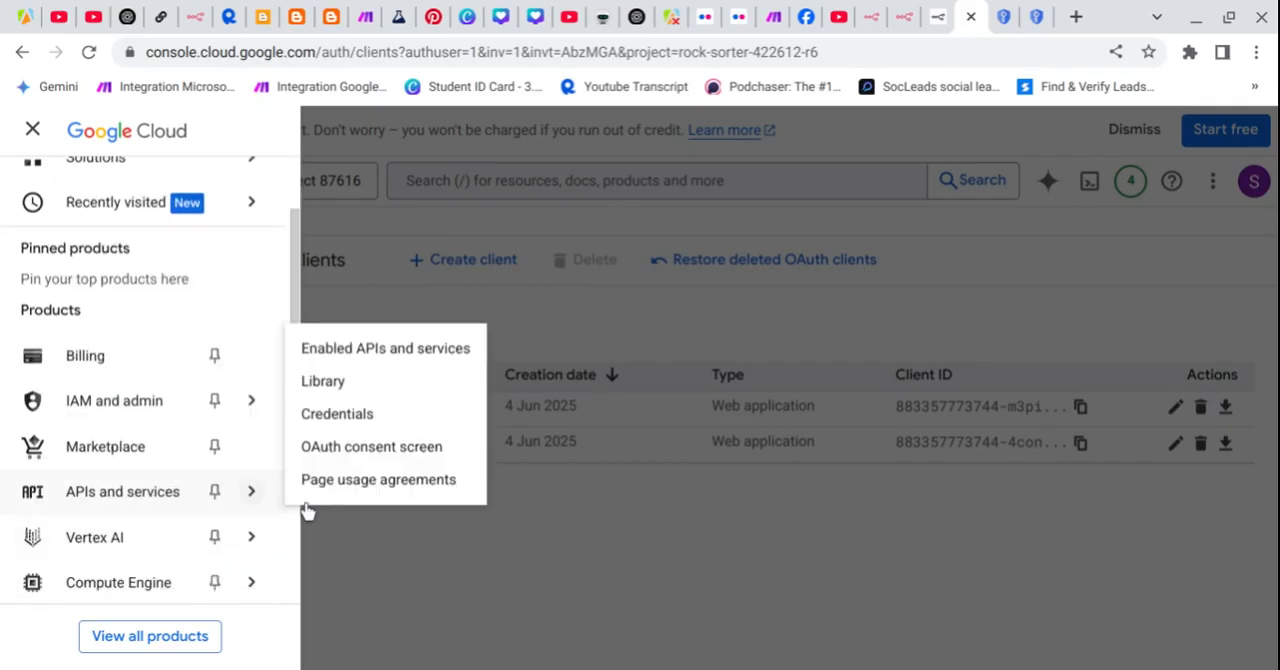
pyautogui.moveTo(333, 494)
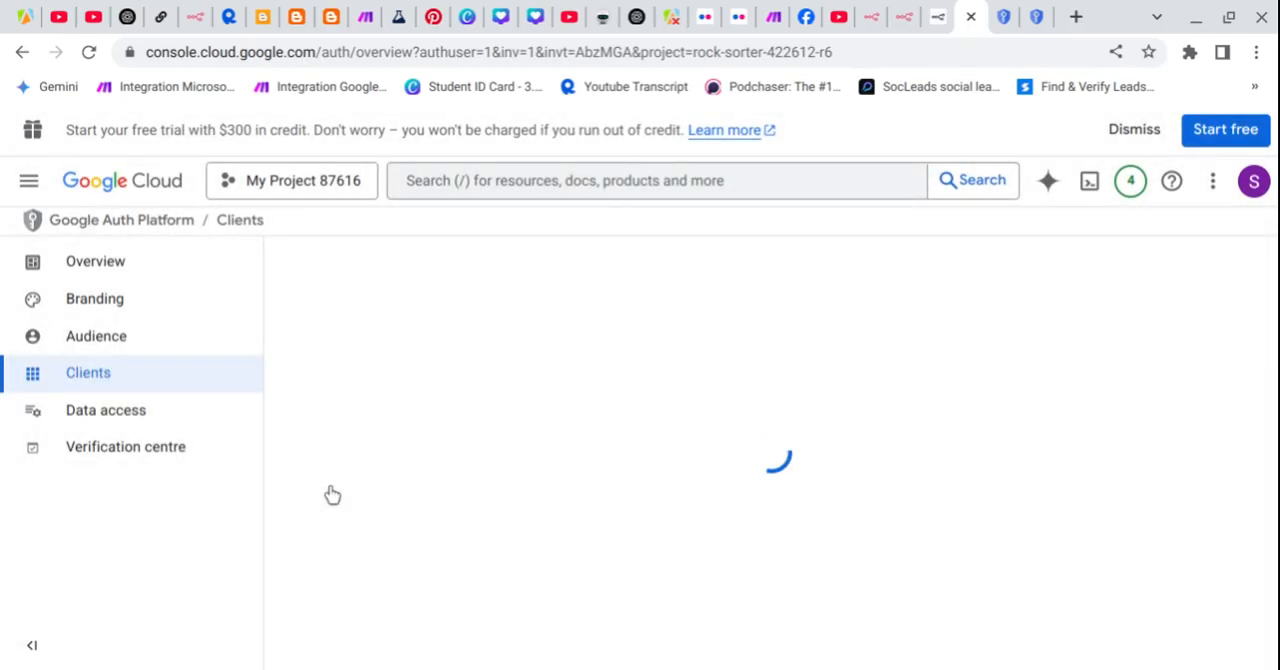
pyautogui.click(95, 261)
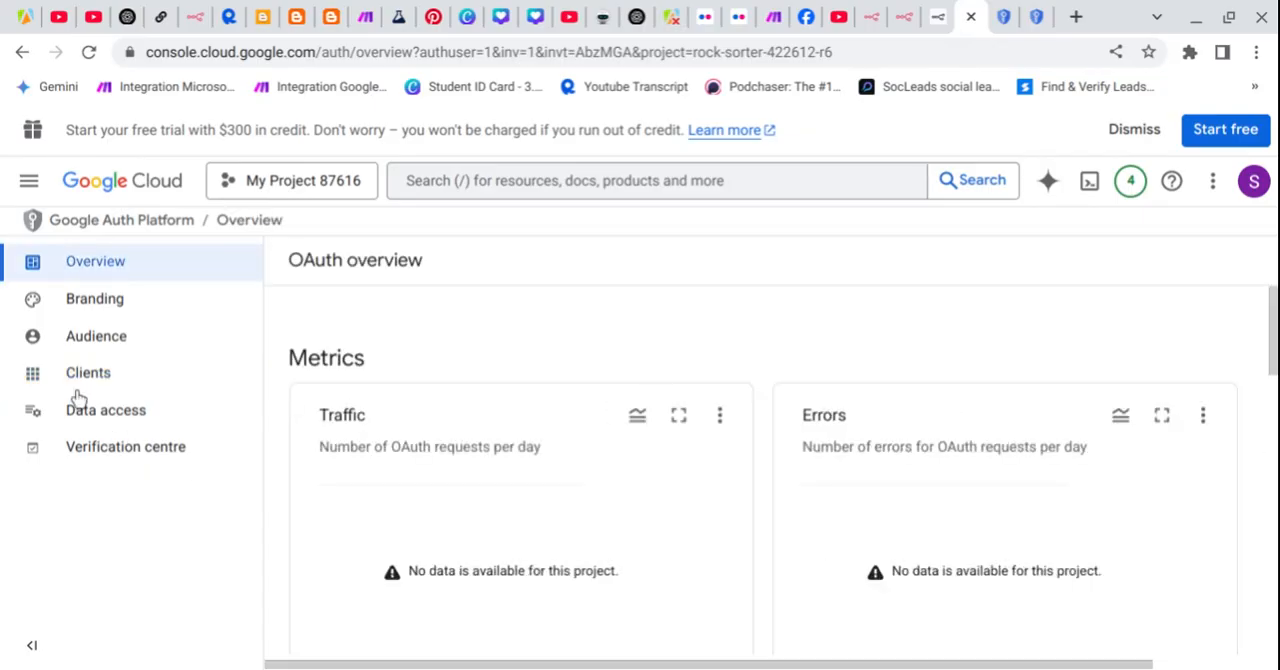
pyautogui.moveTo(29, 180)
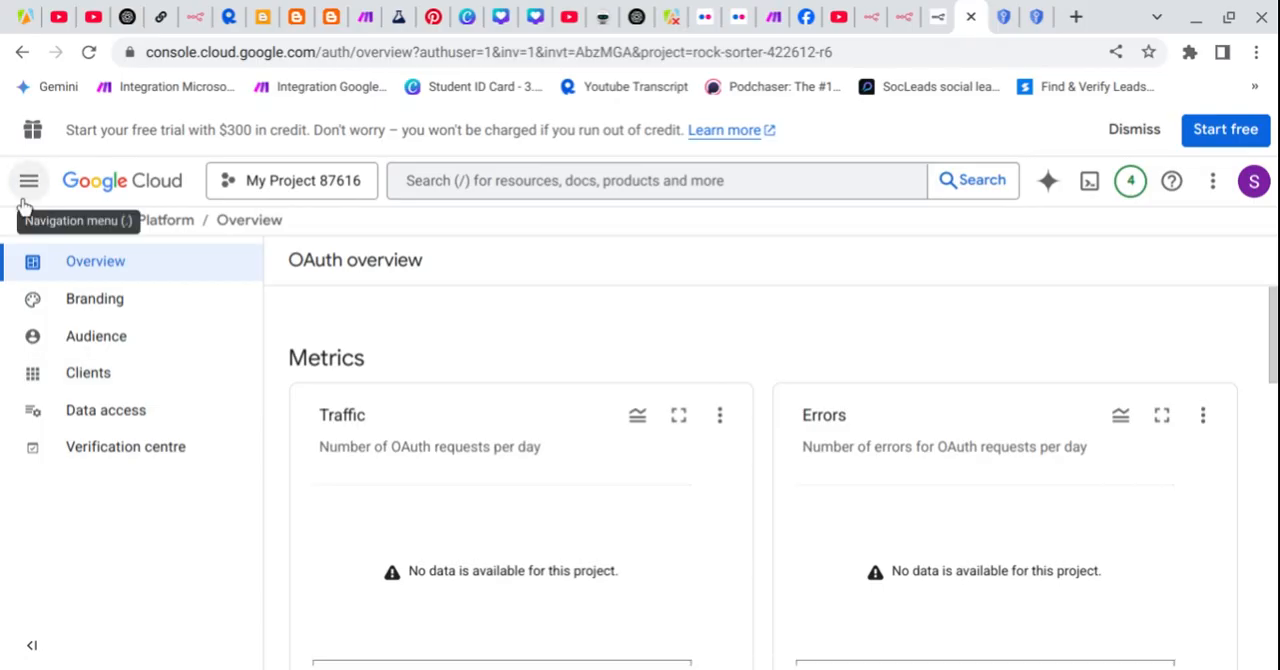
pyautogui.click(28, 180)
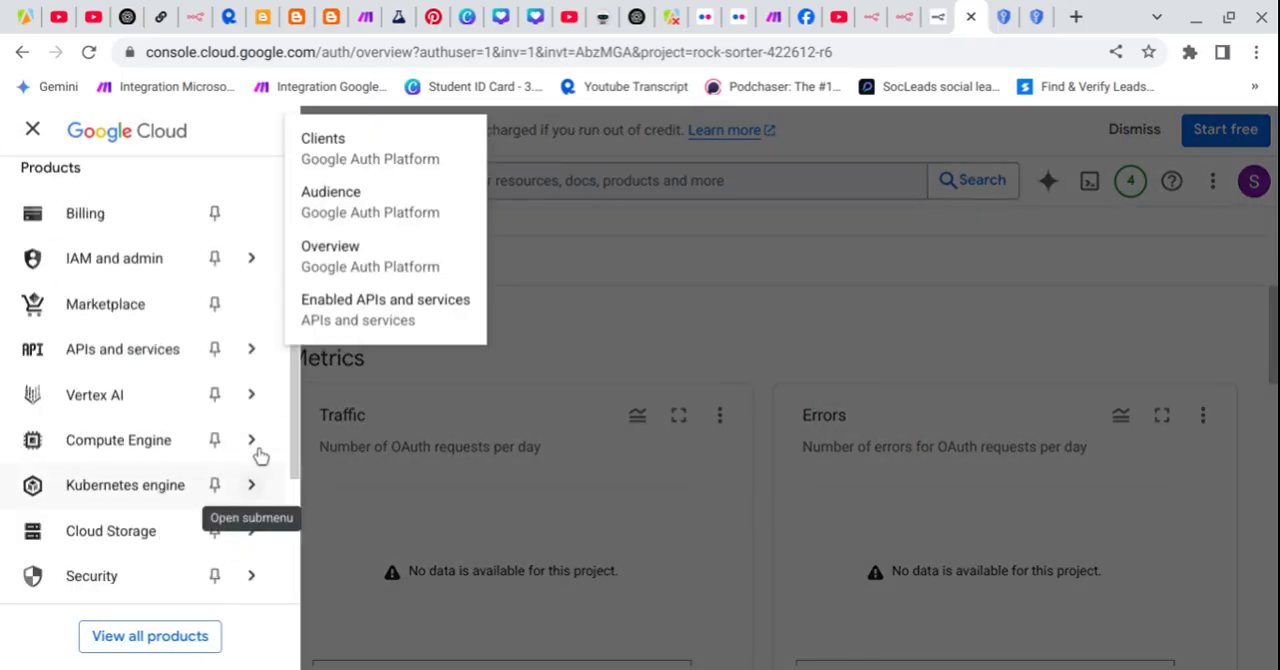
pyautogui.moveTo(251, 387)
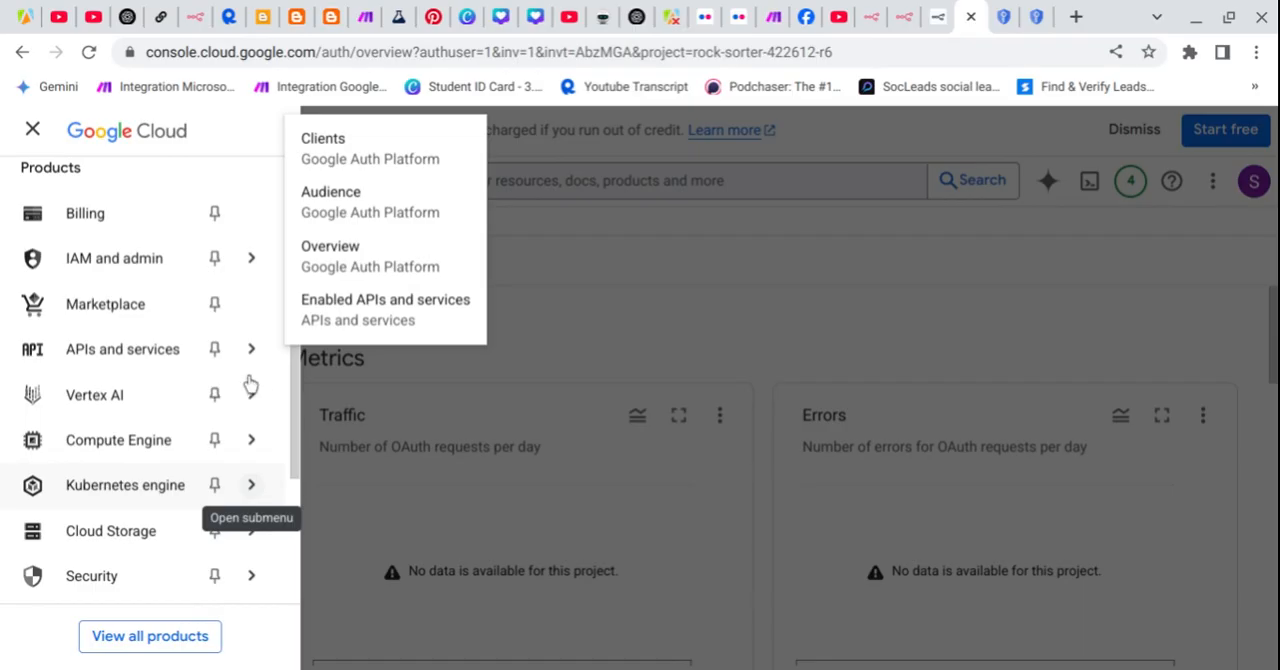
pyautogui.moveTo(145, 383)
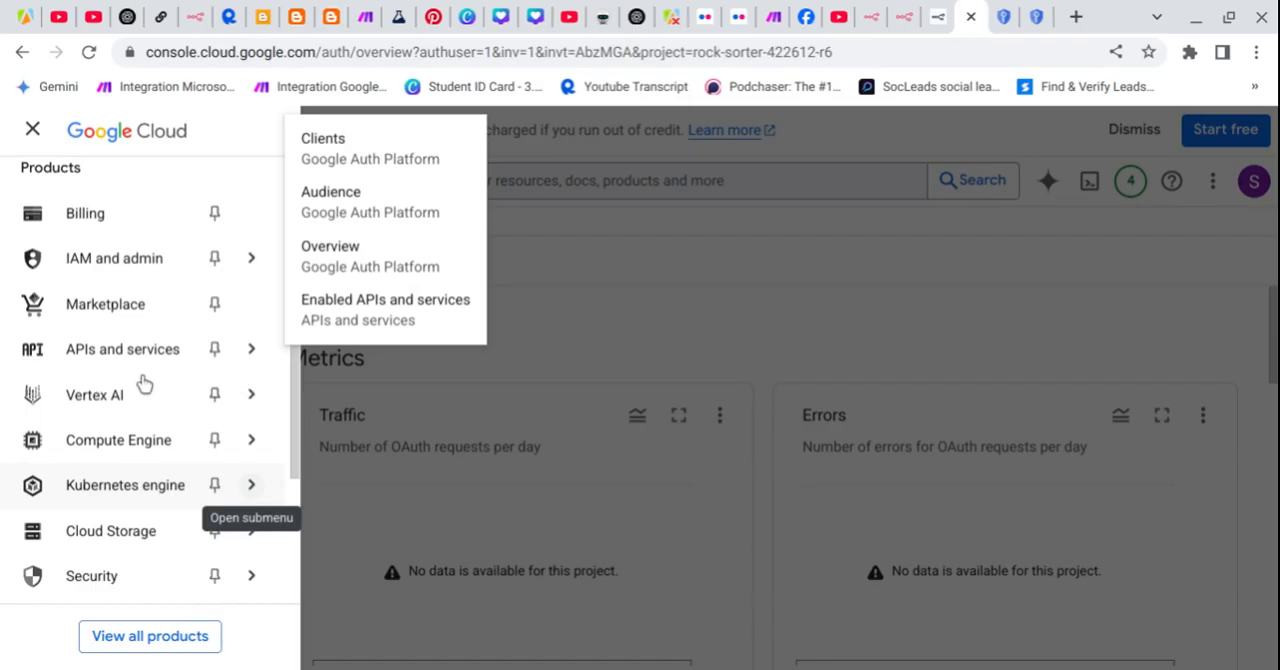
pyautogui.moveTo(250, 385)
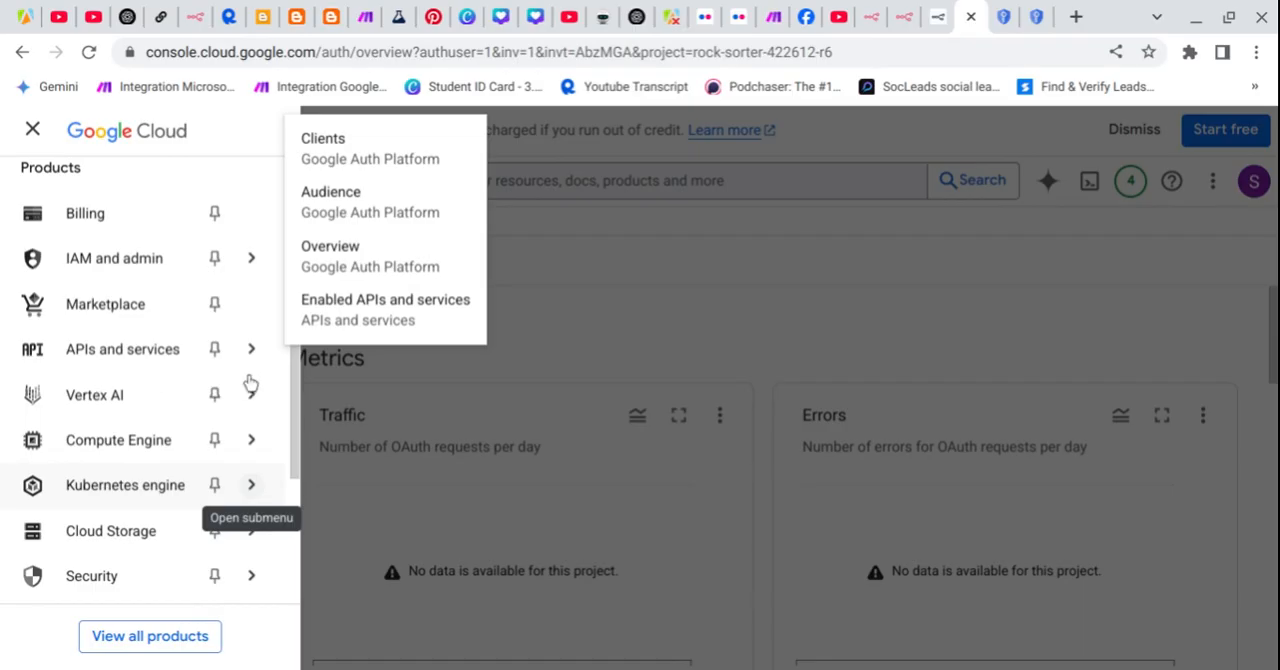
pyautogui.moveTo(313, 400)
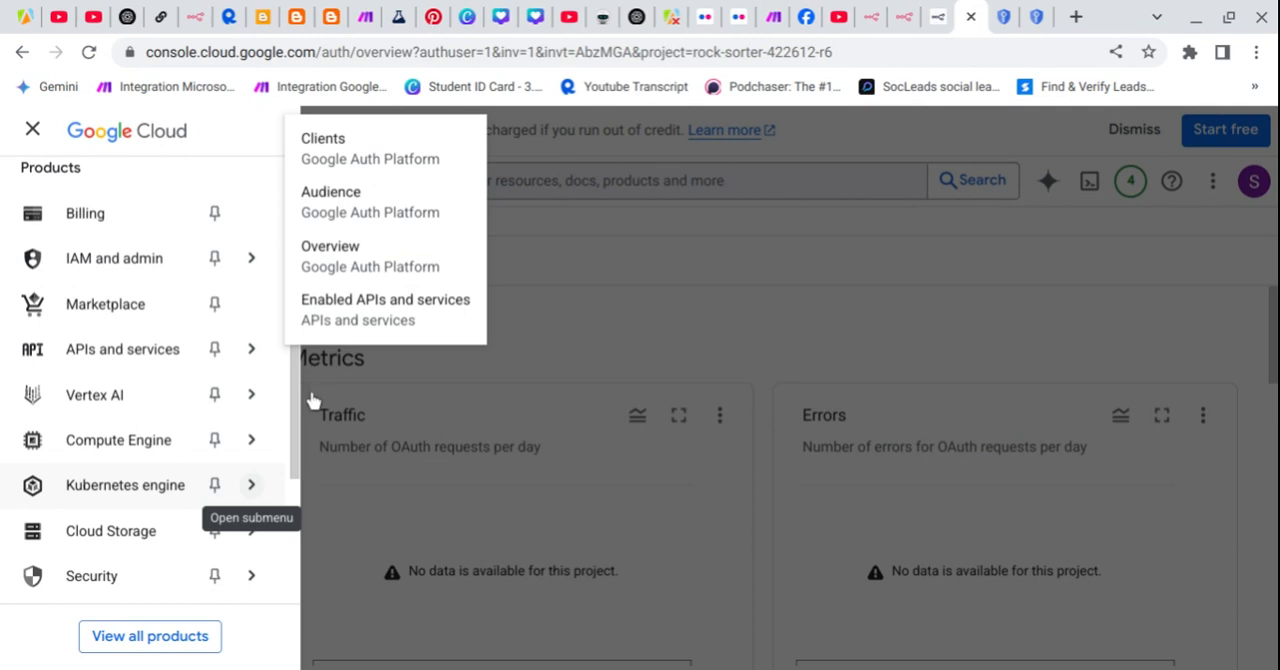
pyautogui.moveTo(714, 363)
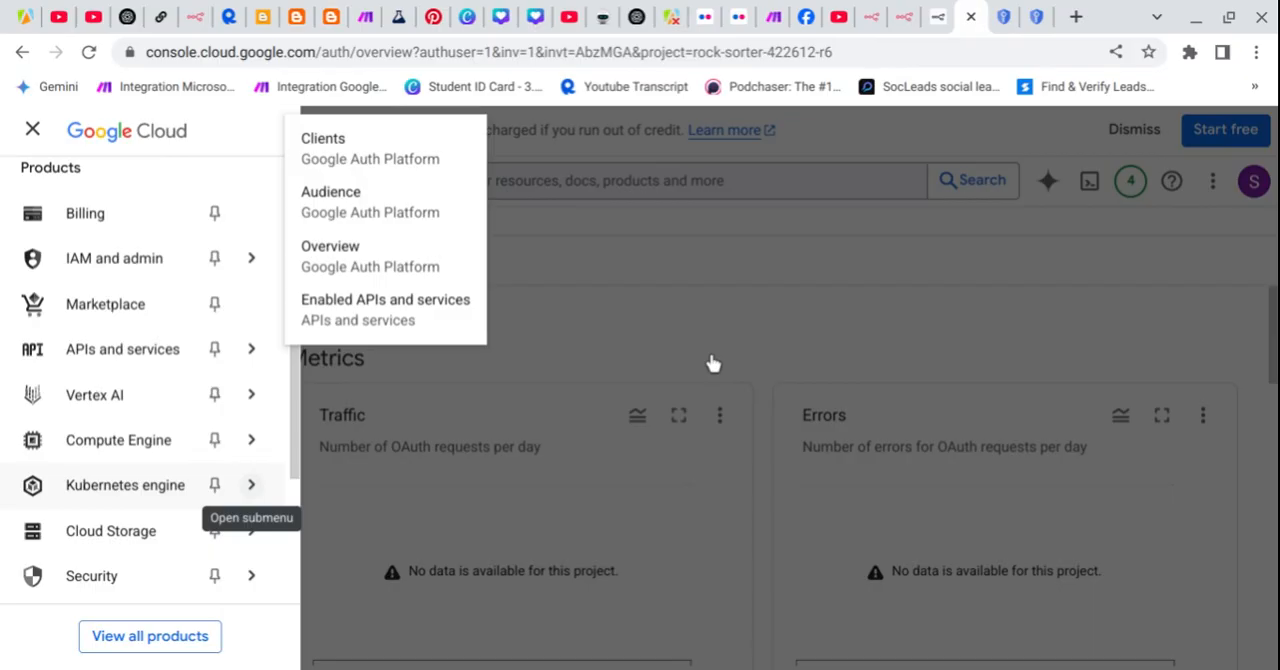
pyautogui.click(330, 246)
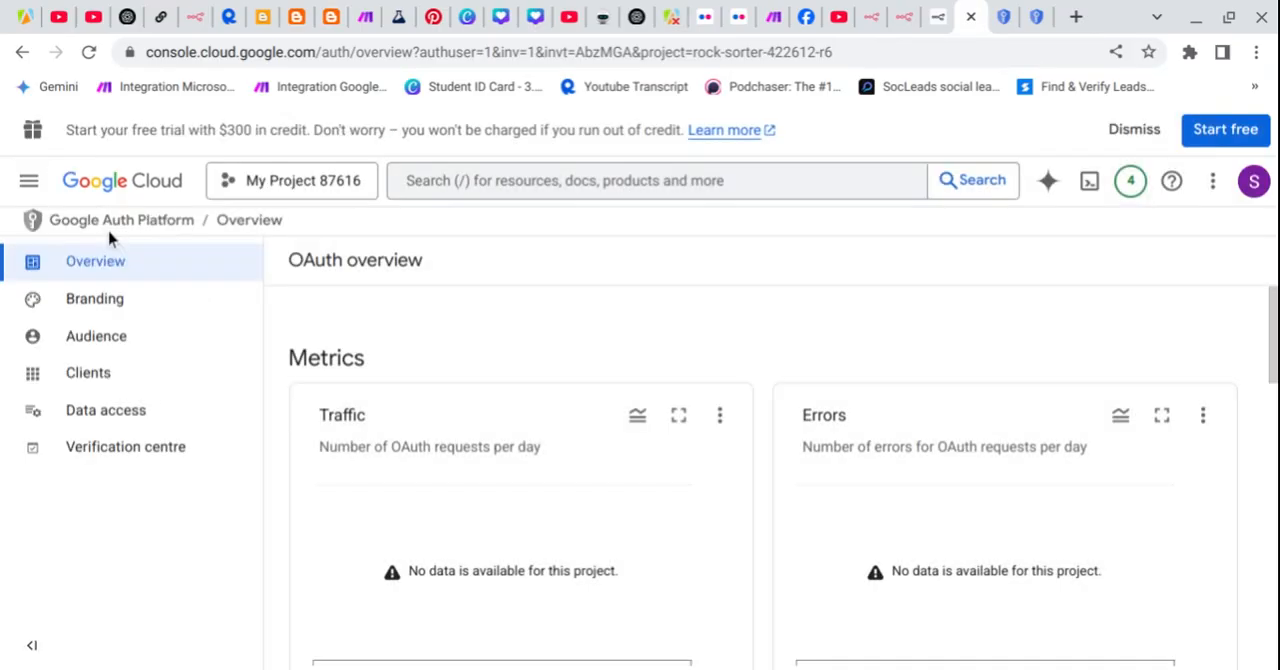
pyautogui.moveTo(29, 181)
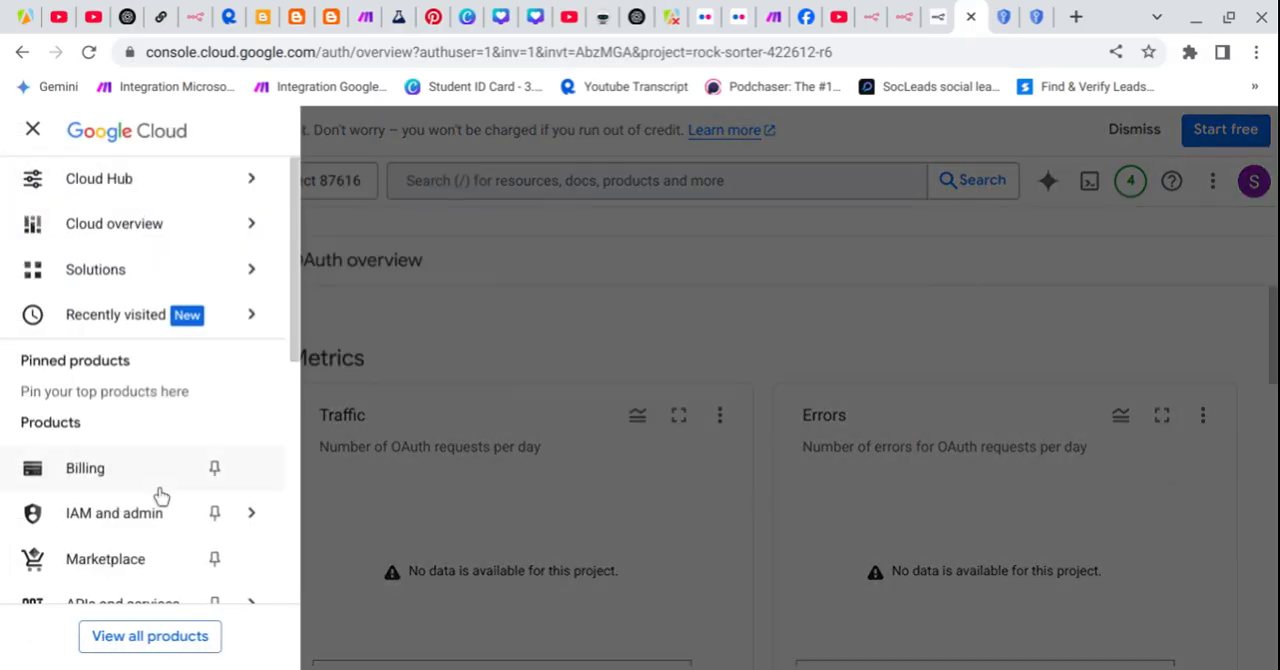
pyautogui.scroll(-3)
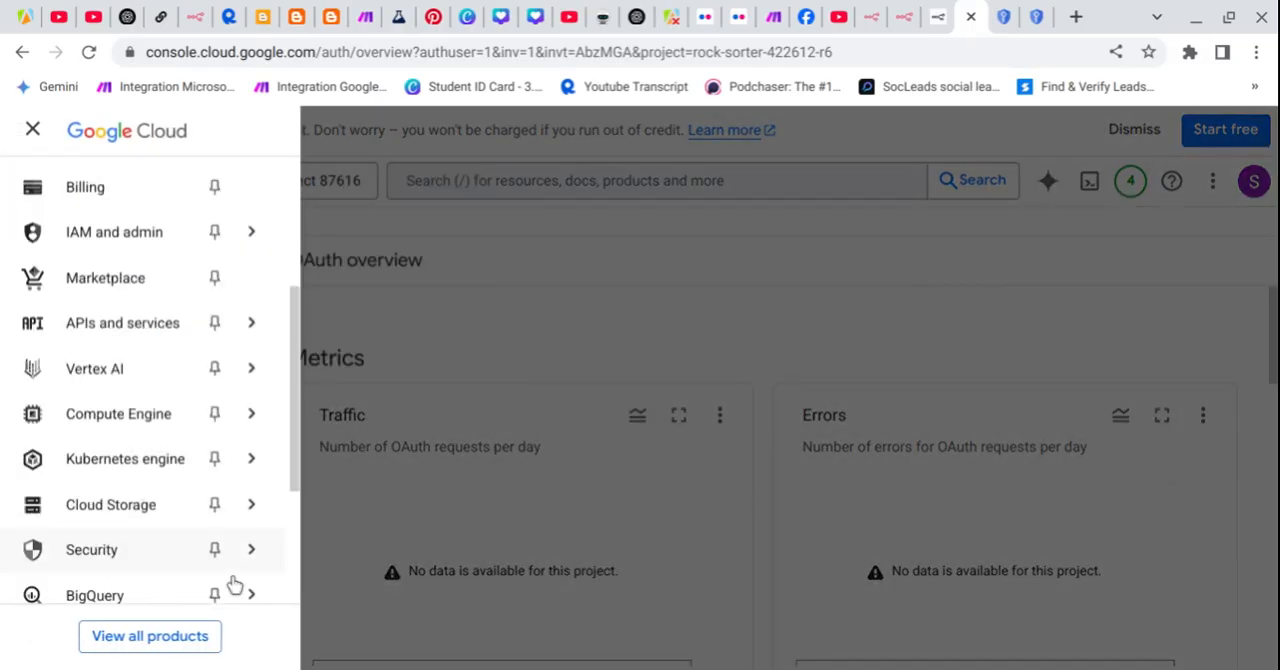
pyautogui.scroll(3)
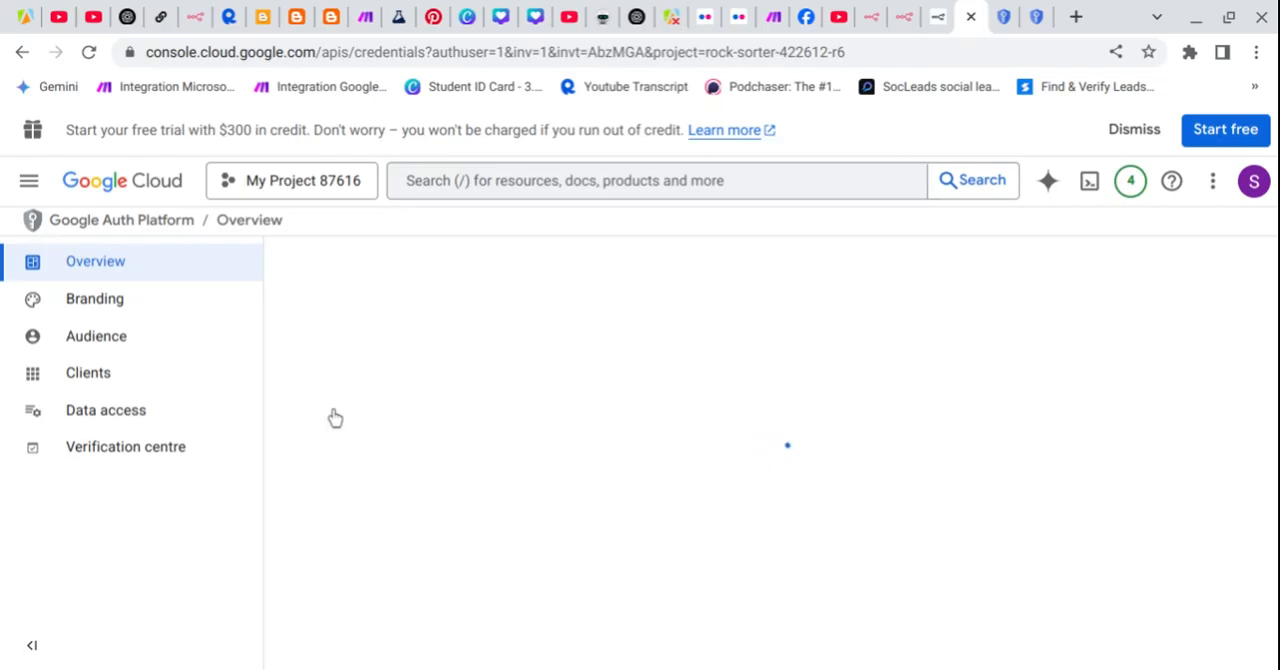
pyautogui.moveTo(476, 242)
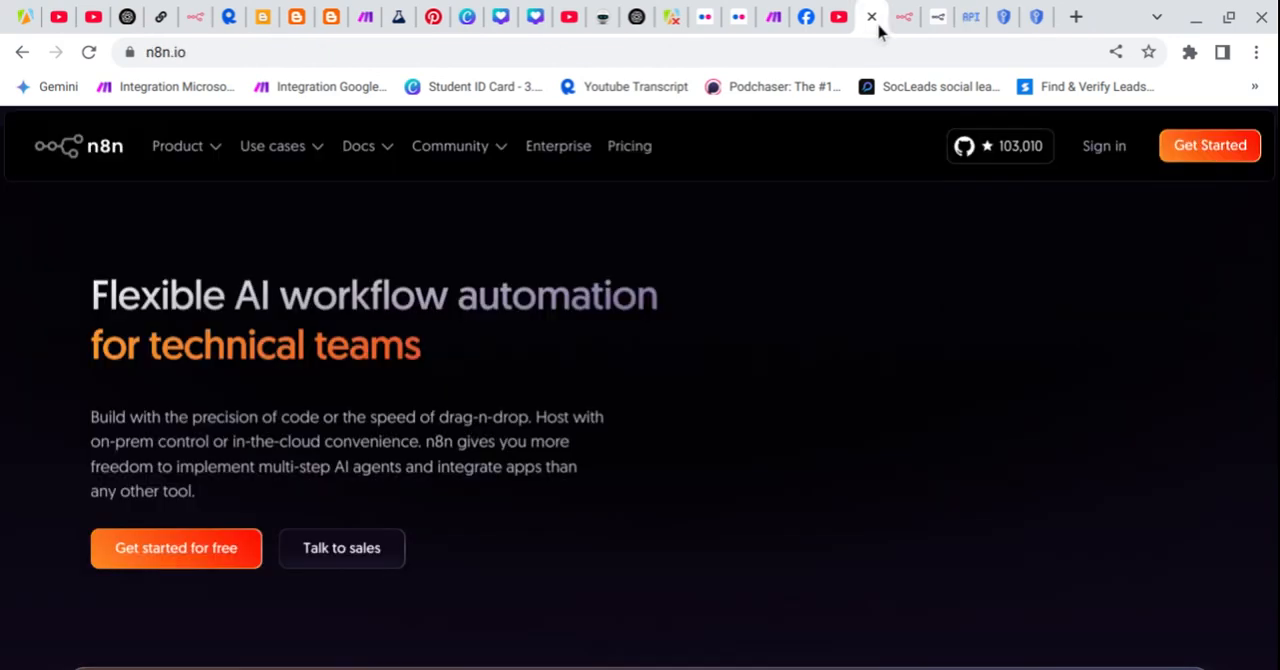
pyautogui.click(903, 17)
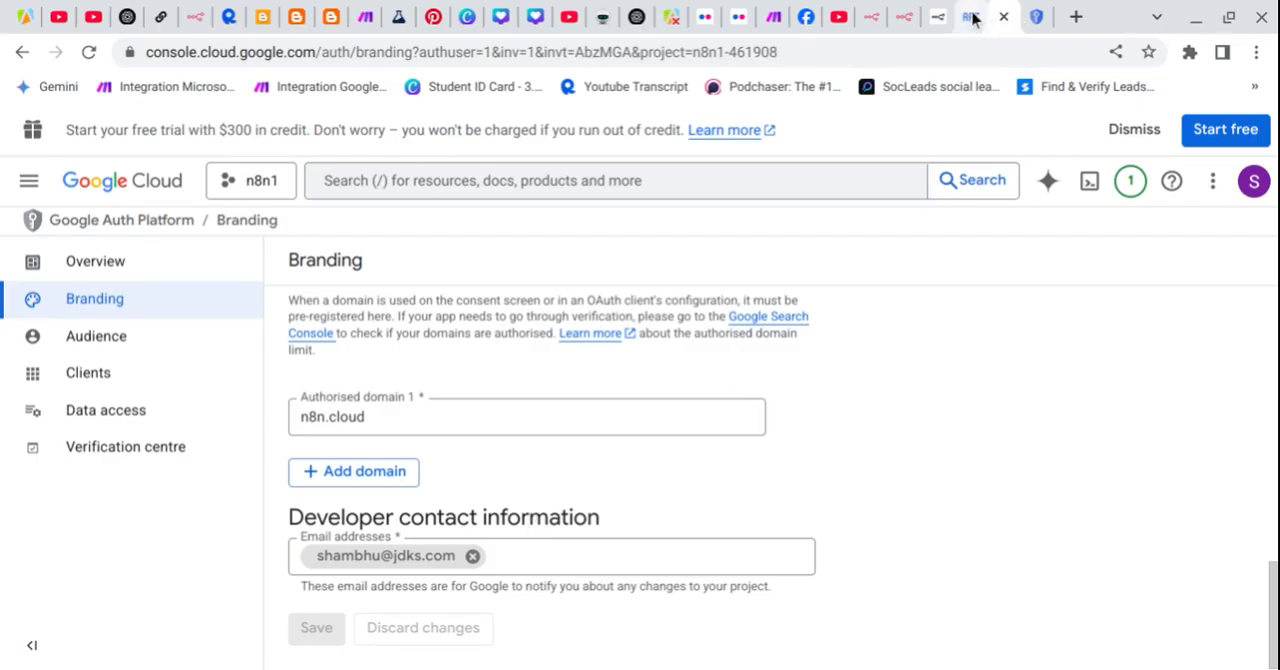
pyautogui.click(968, 17)
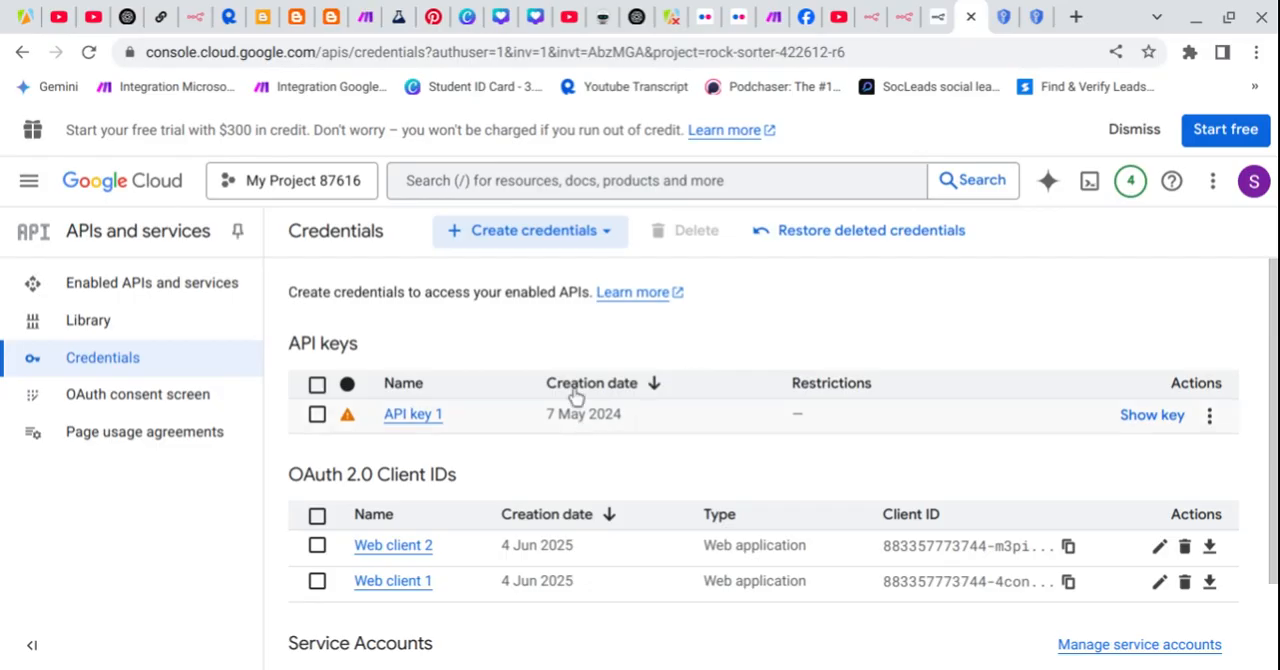
# Start a Web application OAuth client ID and scroll to Authorised redirect URIs
pyautogui.click(529, 230)
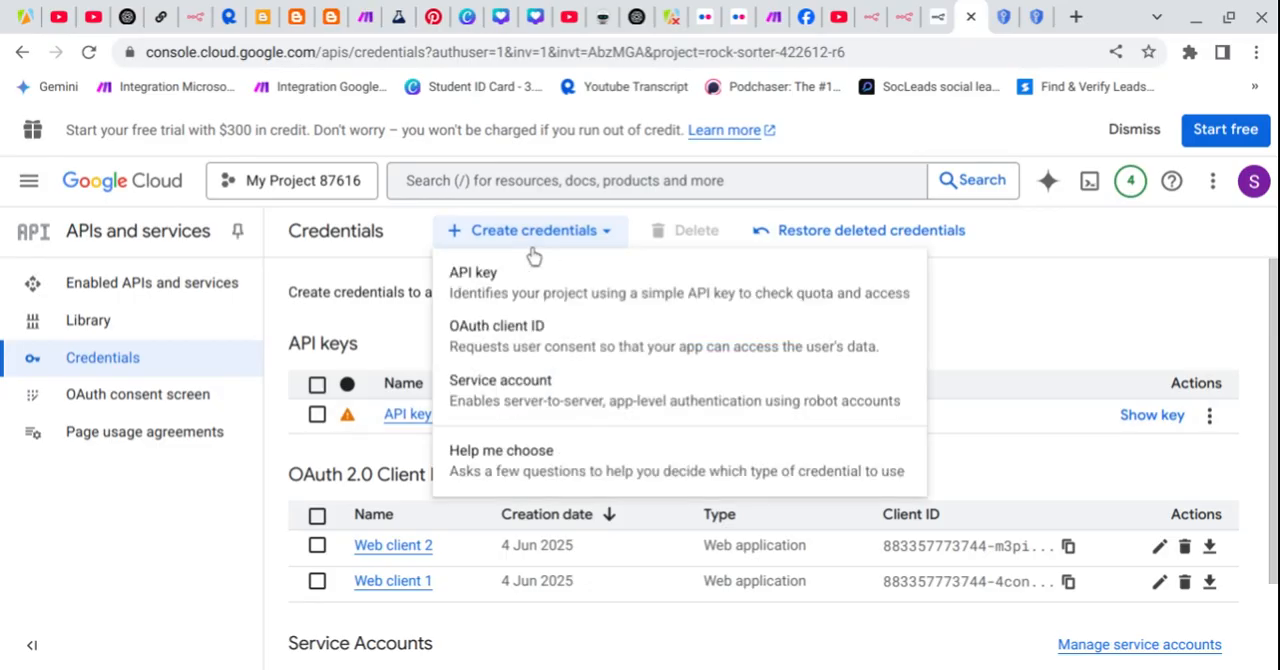
pyautogui.moveTo(518, 354)
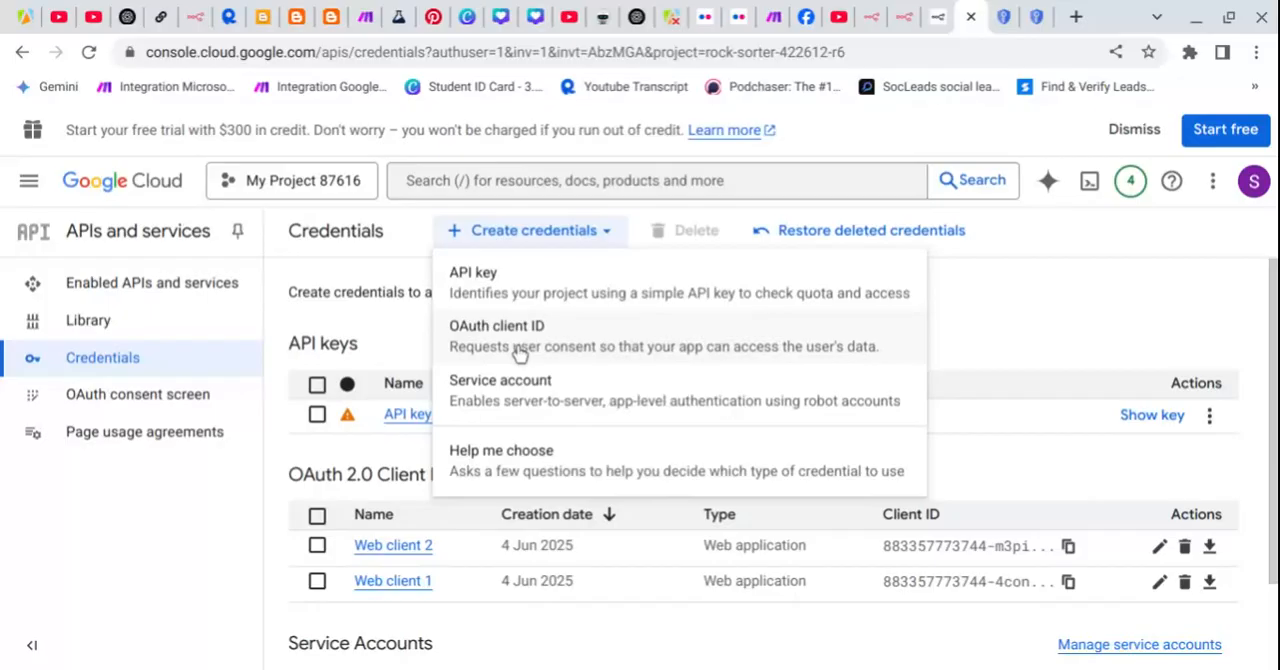
pyautogui.click(497, 335)
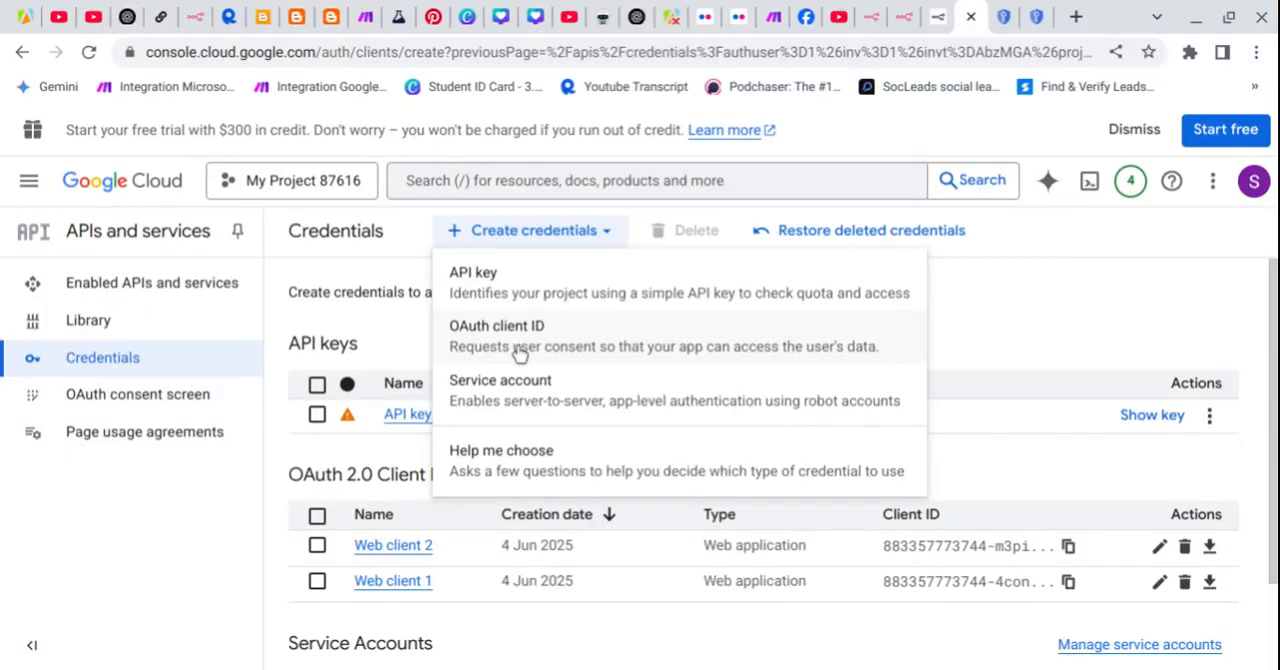
pyautogui.click(496, 335)
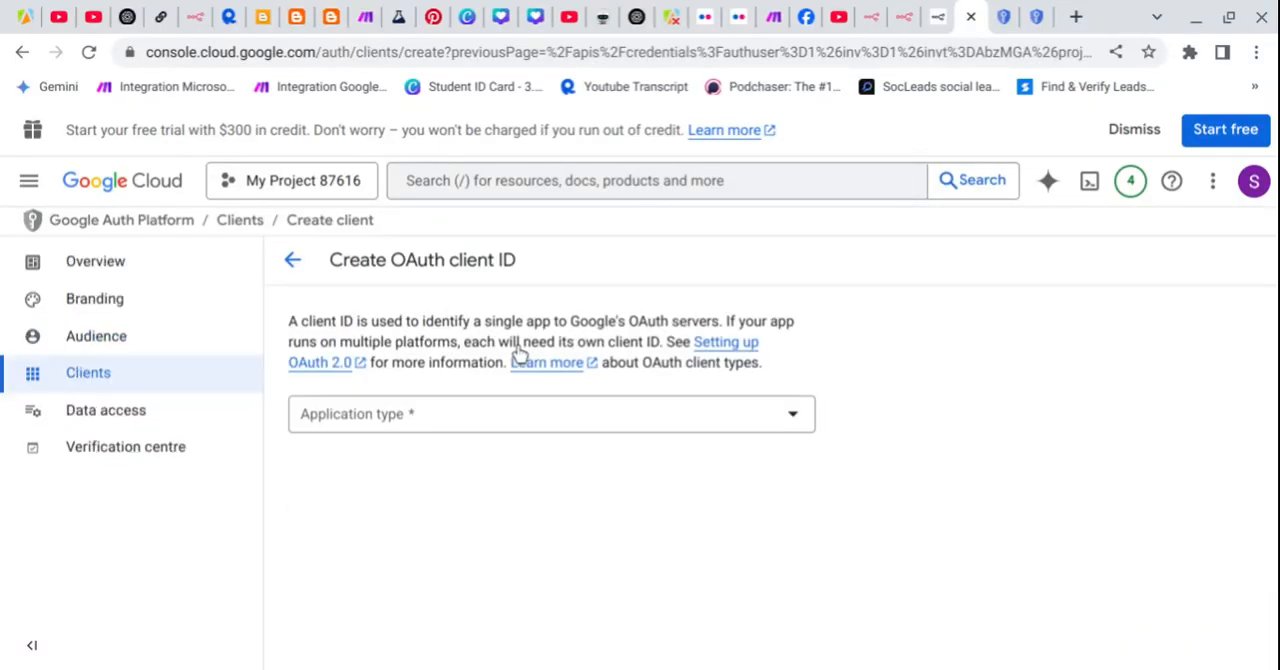
pyautogui.click(550, 413)
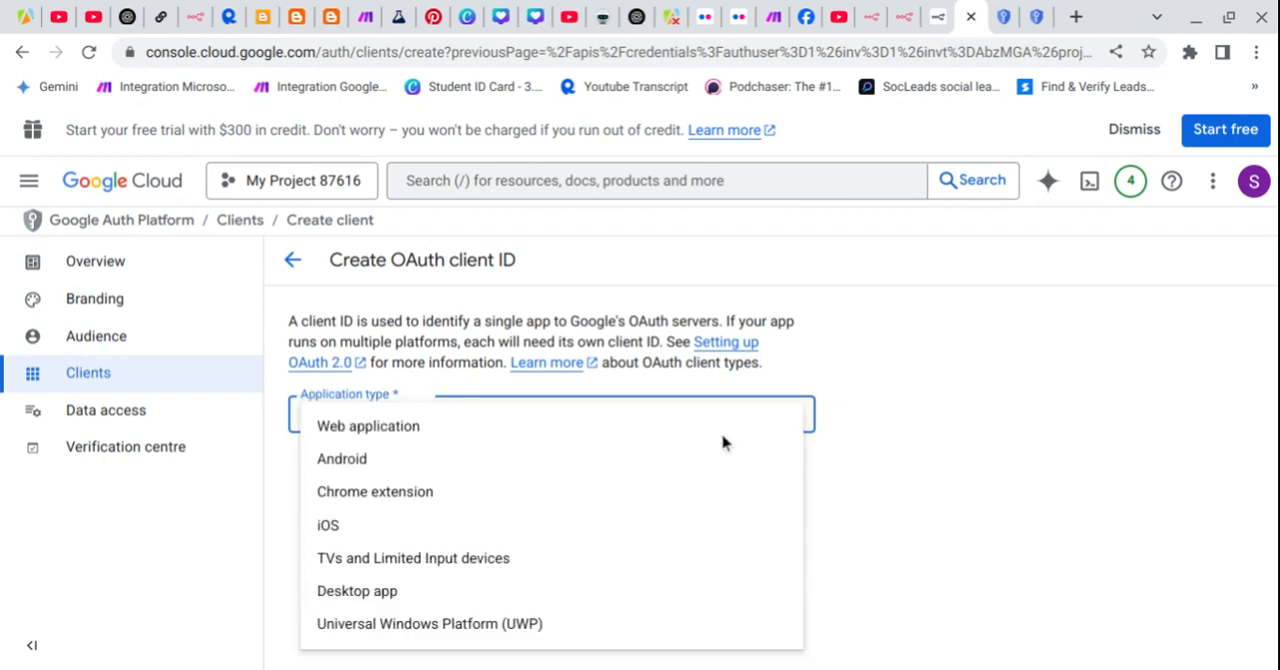
pyautogui.moveTo(670, 462)
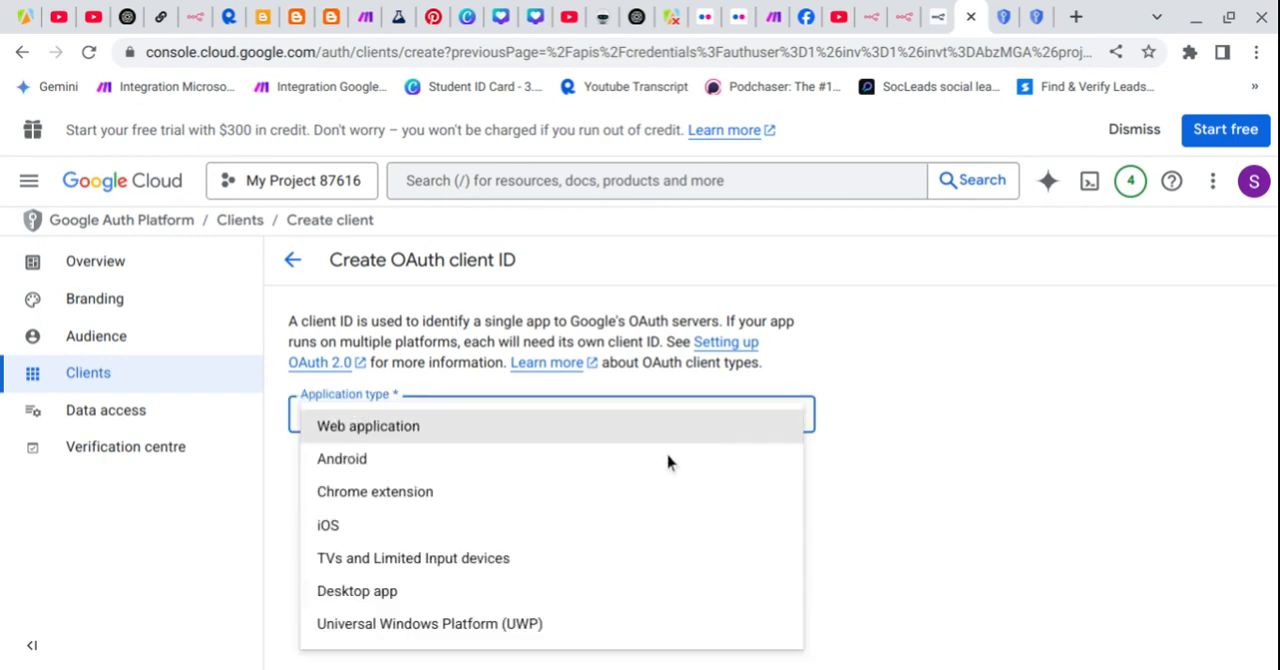
pyautogui.click(367, 425)
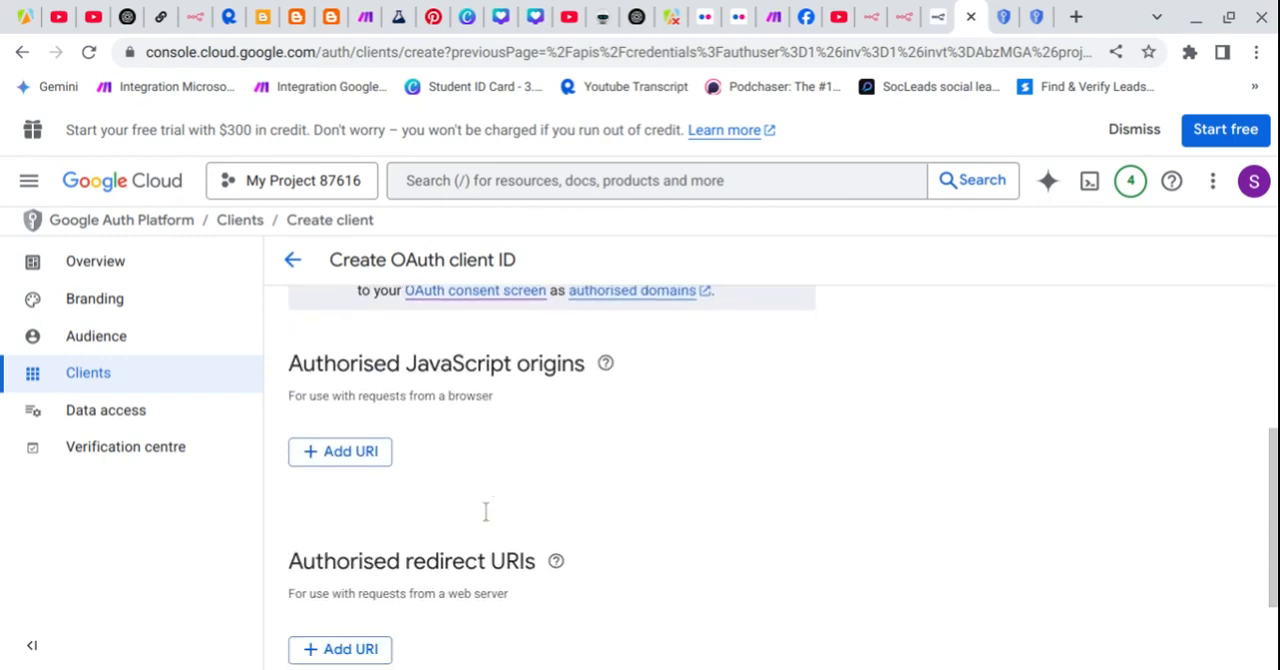
pyautogui.scroll(-3)
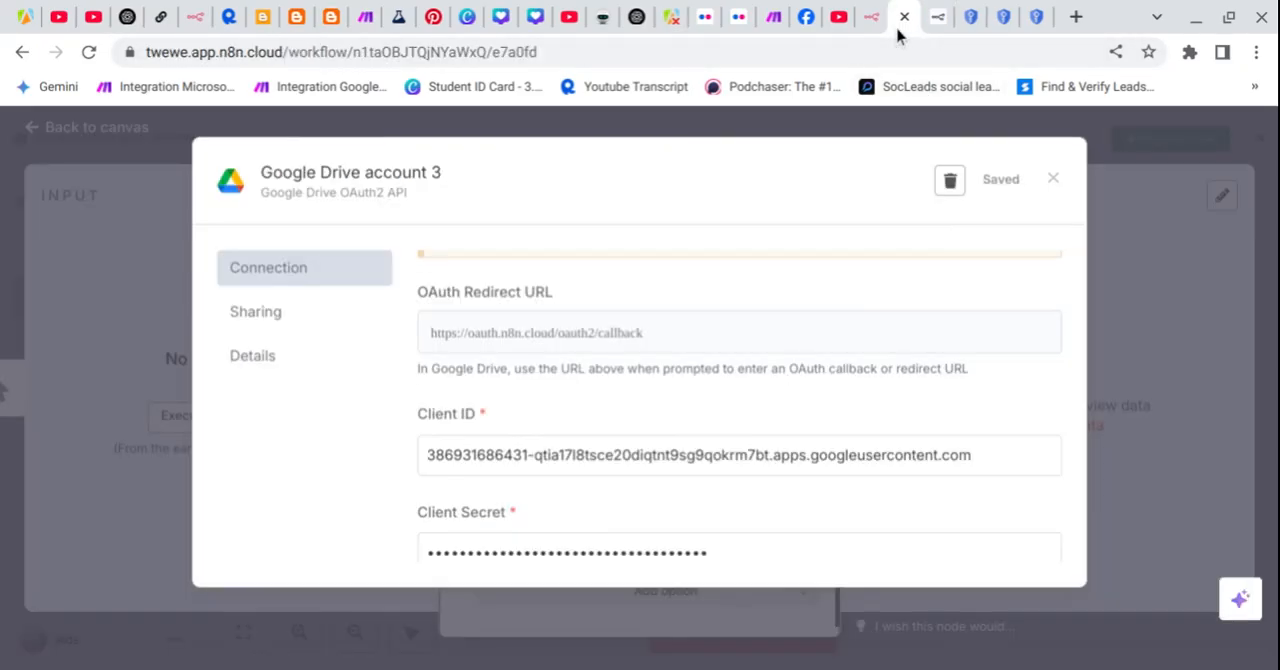
pyautogui.moveTo(637, 369)
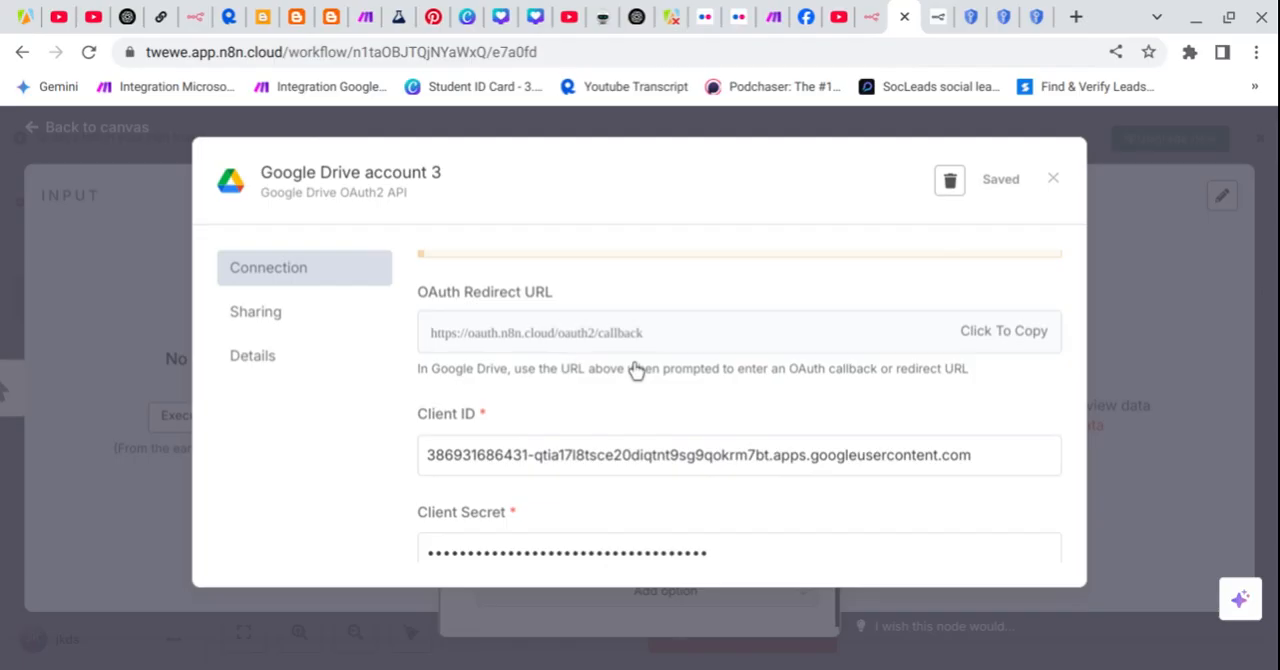
# Copy the OAuth Redirect URL from n8n's Google Drive account 3 credential
pyautogui.click(1000, 17)
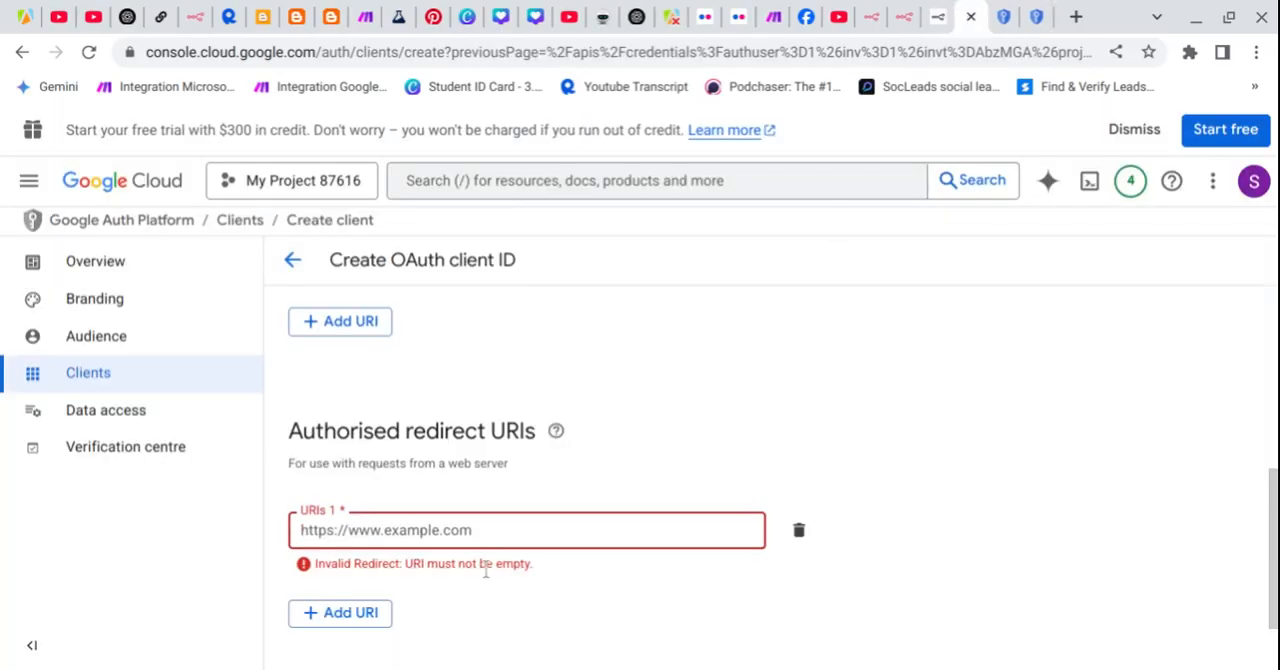
pyautogui.write('https://oauth.n8n.cloud/oauth2/callback')
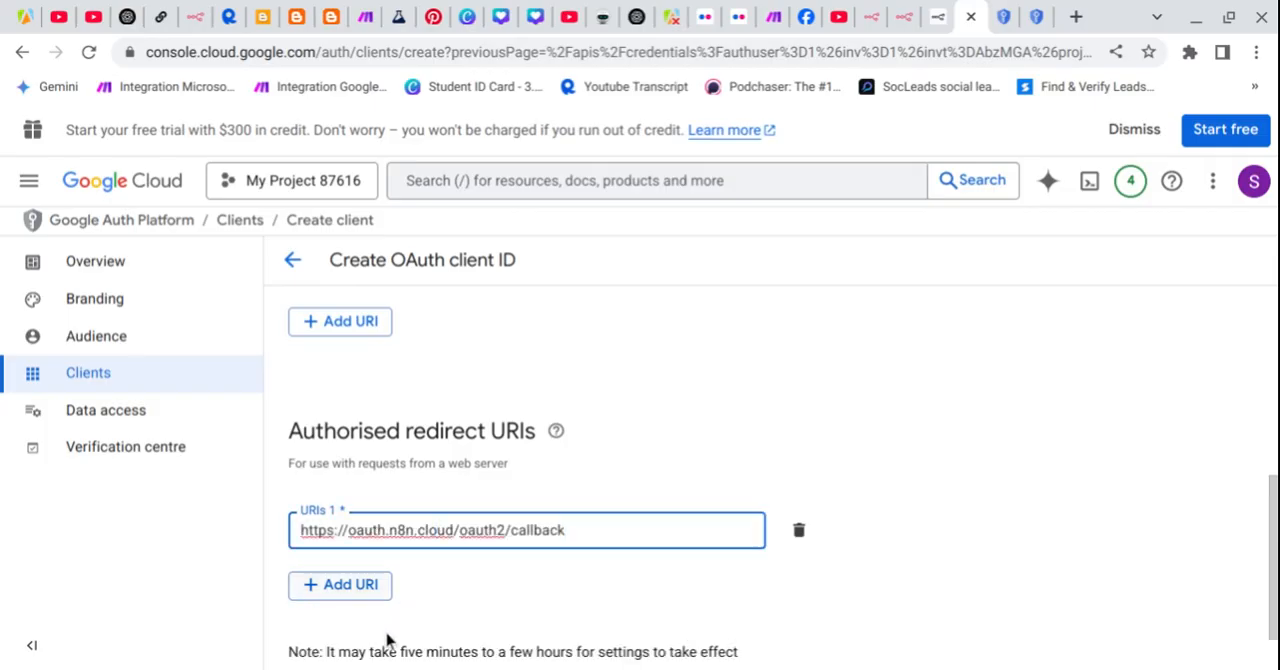
pyautogui.scroll(-3)
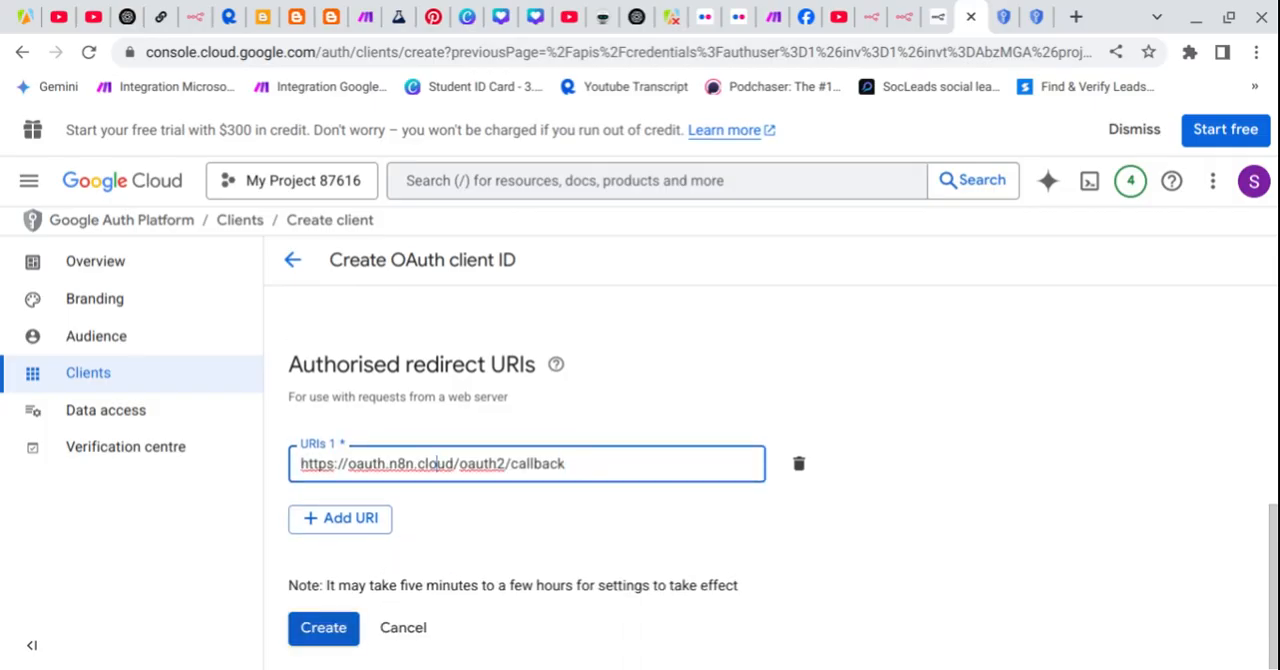
pyautogui.click(323, 627)
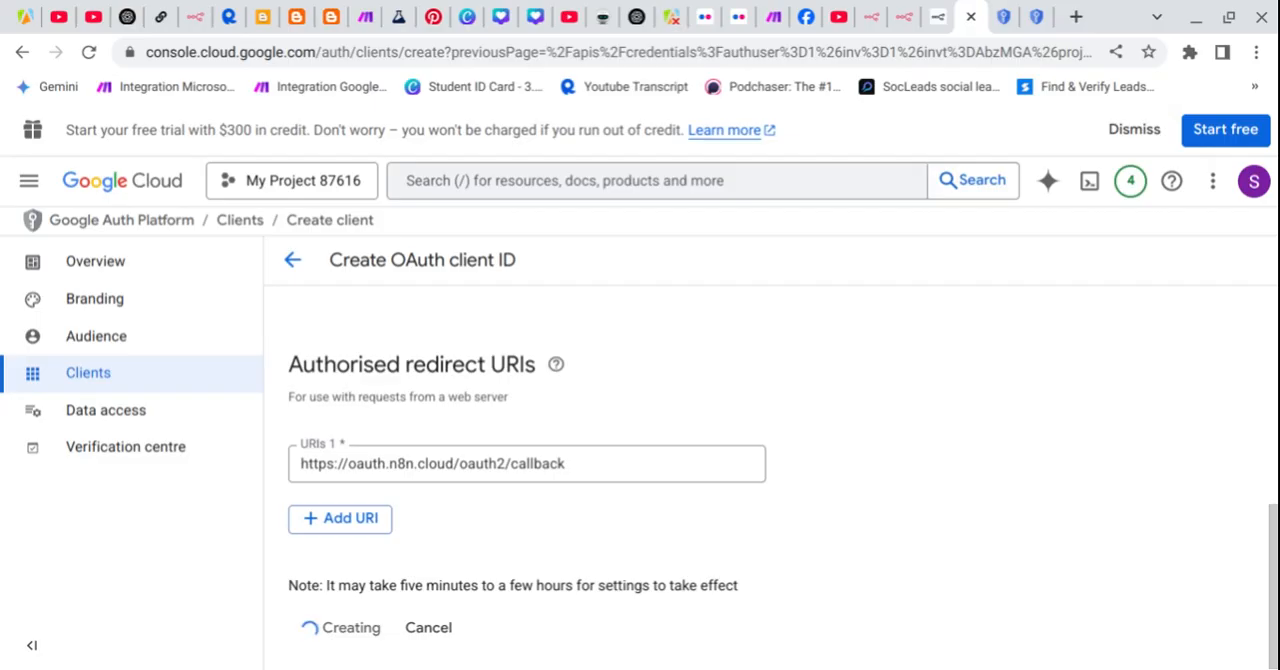
pyautogui.click(339, 627)
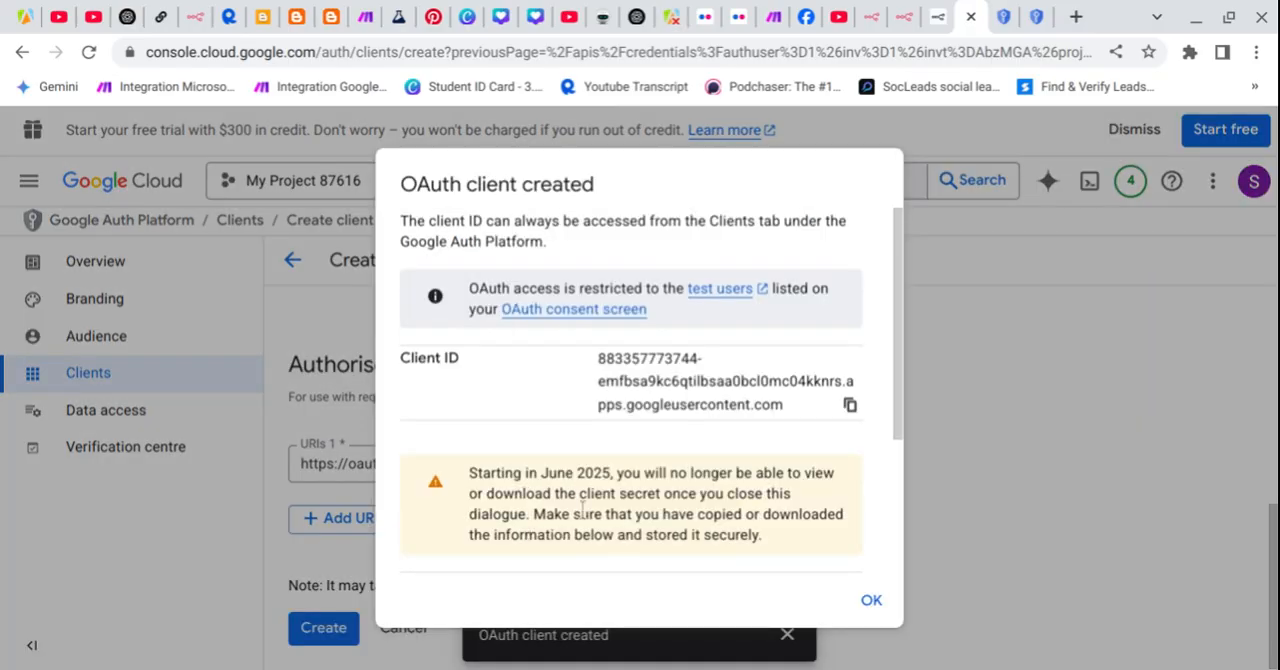
# Copy the new client ID and review the client's details and secret
pyautogui.click(850, 404)
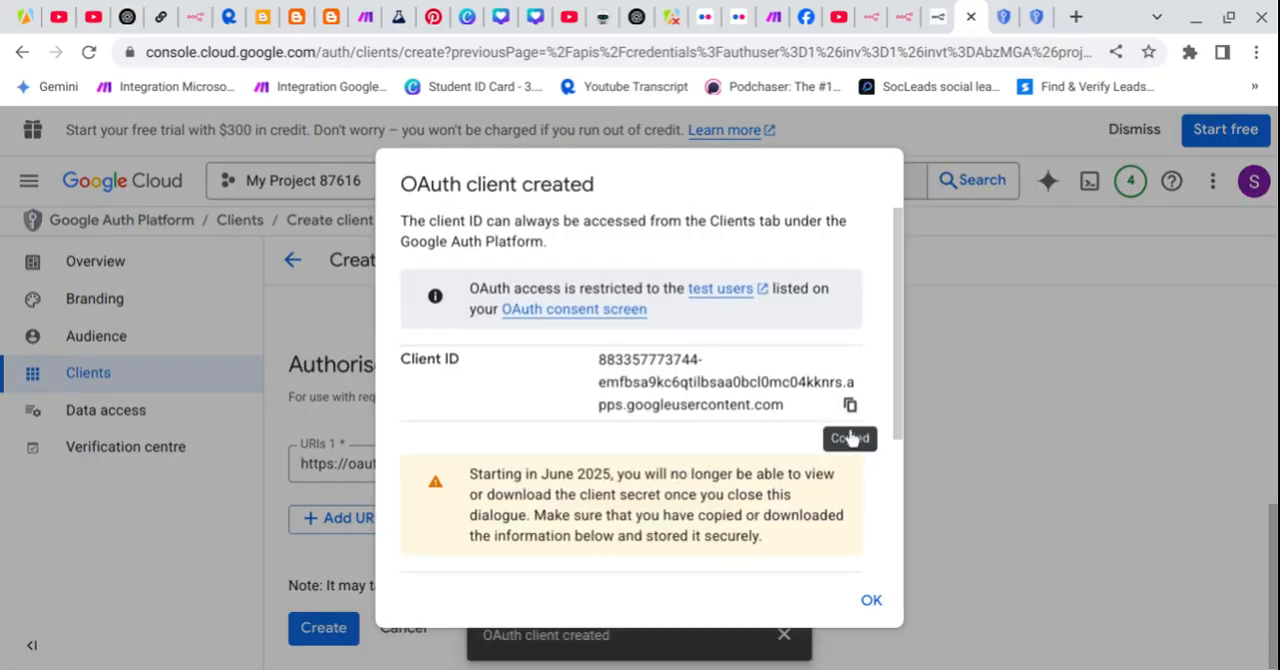
pyautogui.click(970, 17)
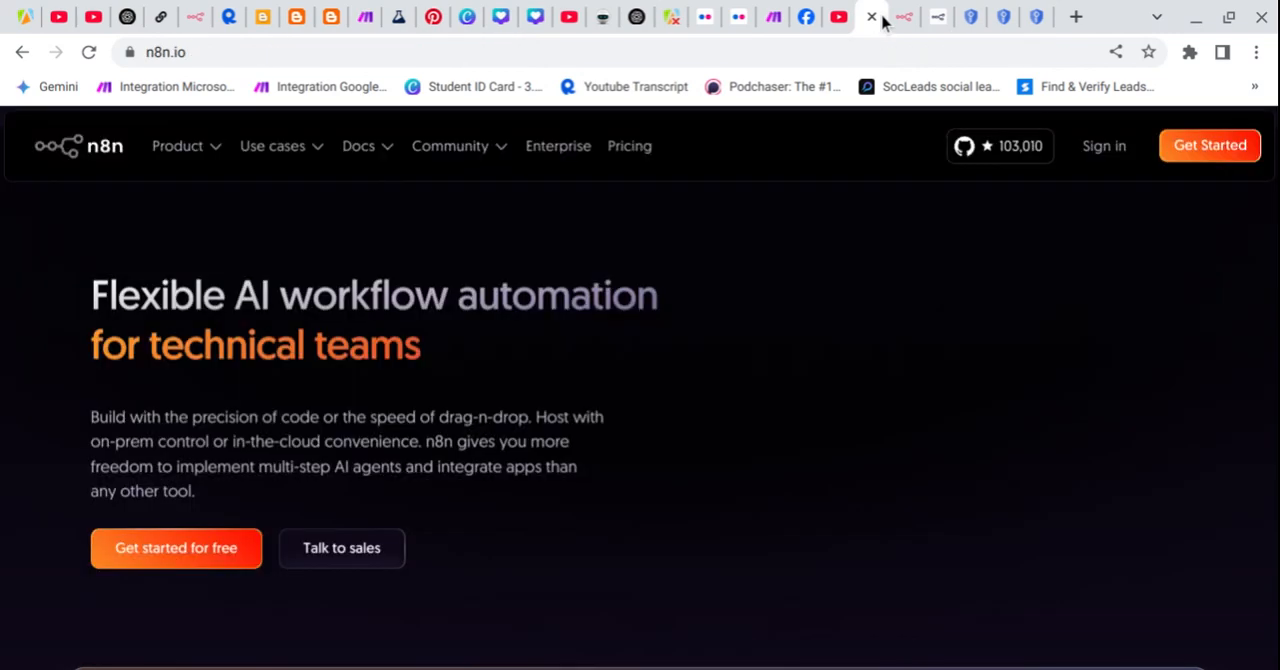
pyautogui.click(888, 17)
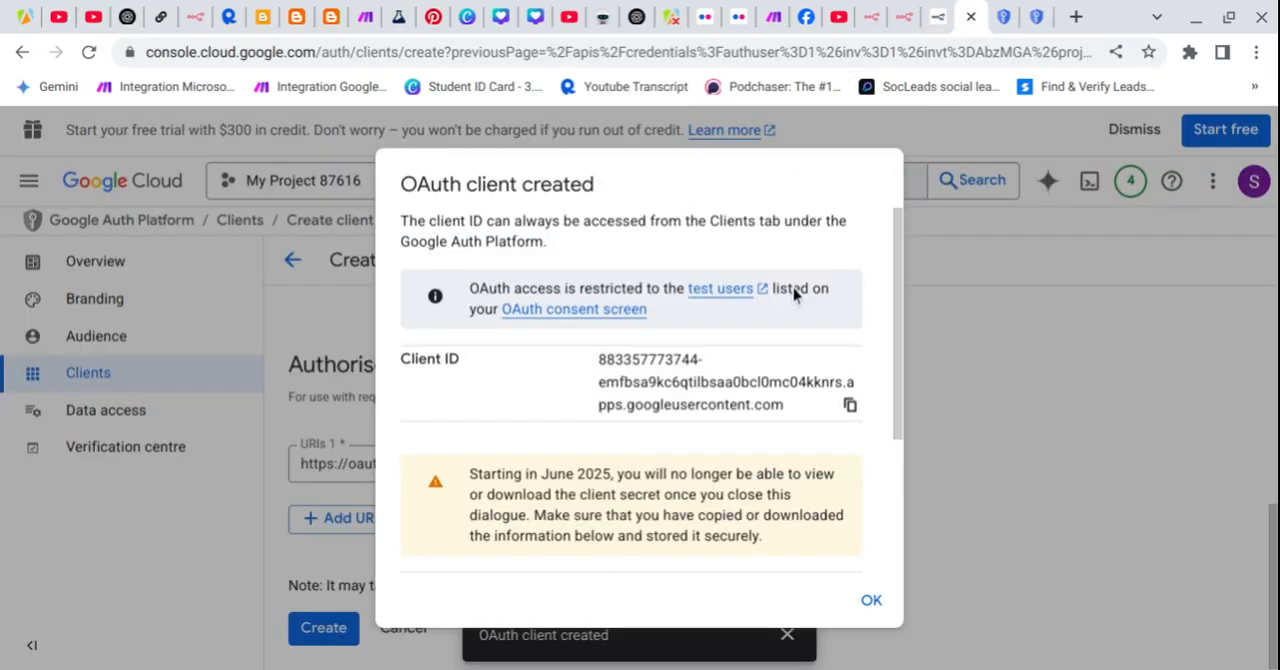
pyautogui.scroll(-3)
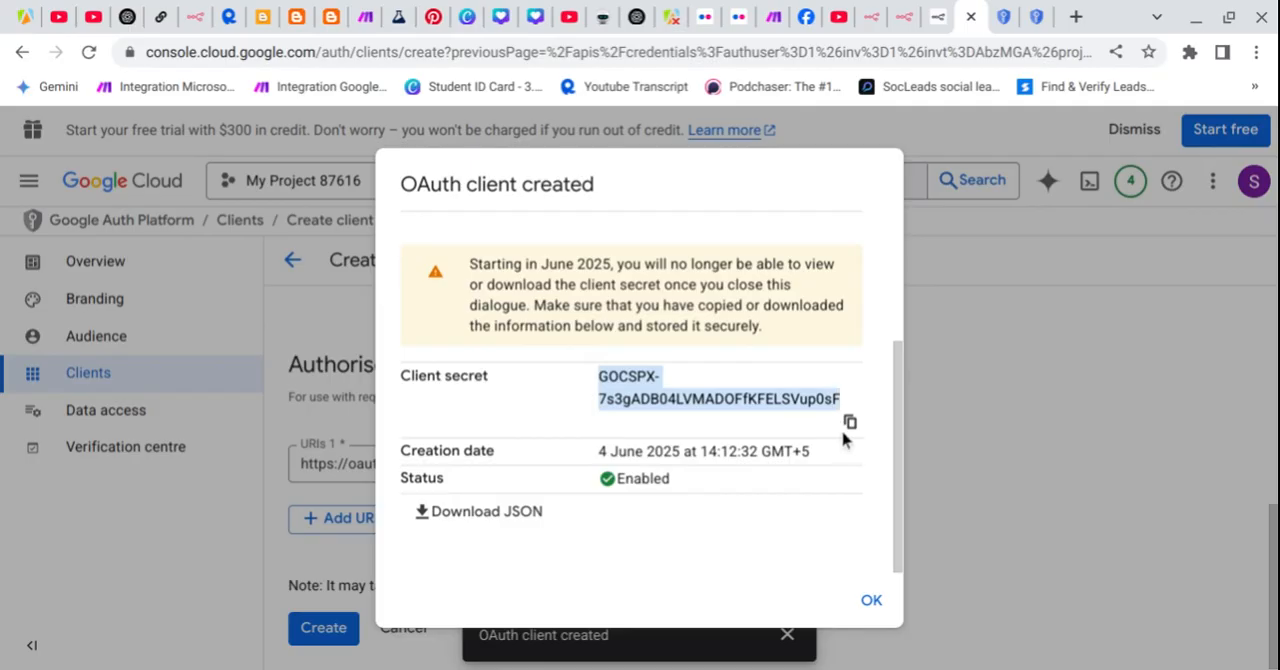
pyautogui.moveTo(868, 17)
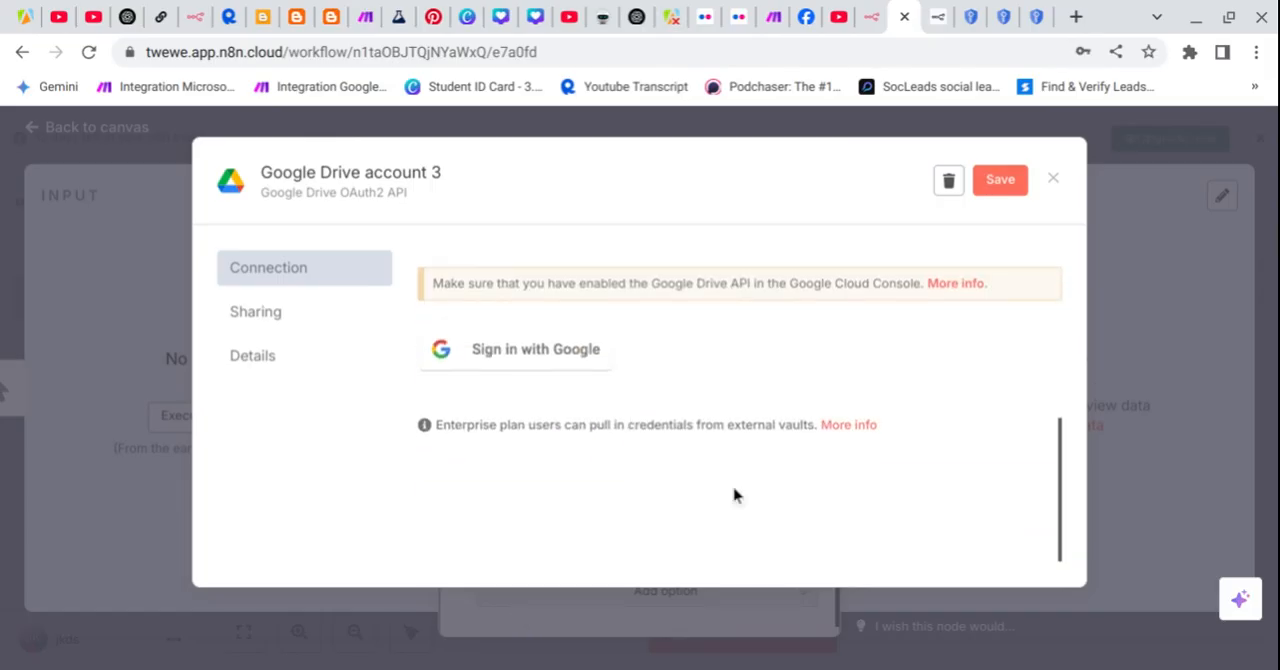
# Save the Google Drive account 3 credential and sign in with Google
pyautogui.click(999, 179)
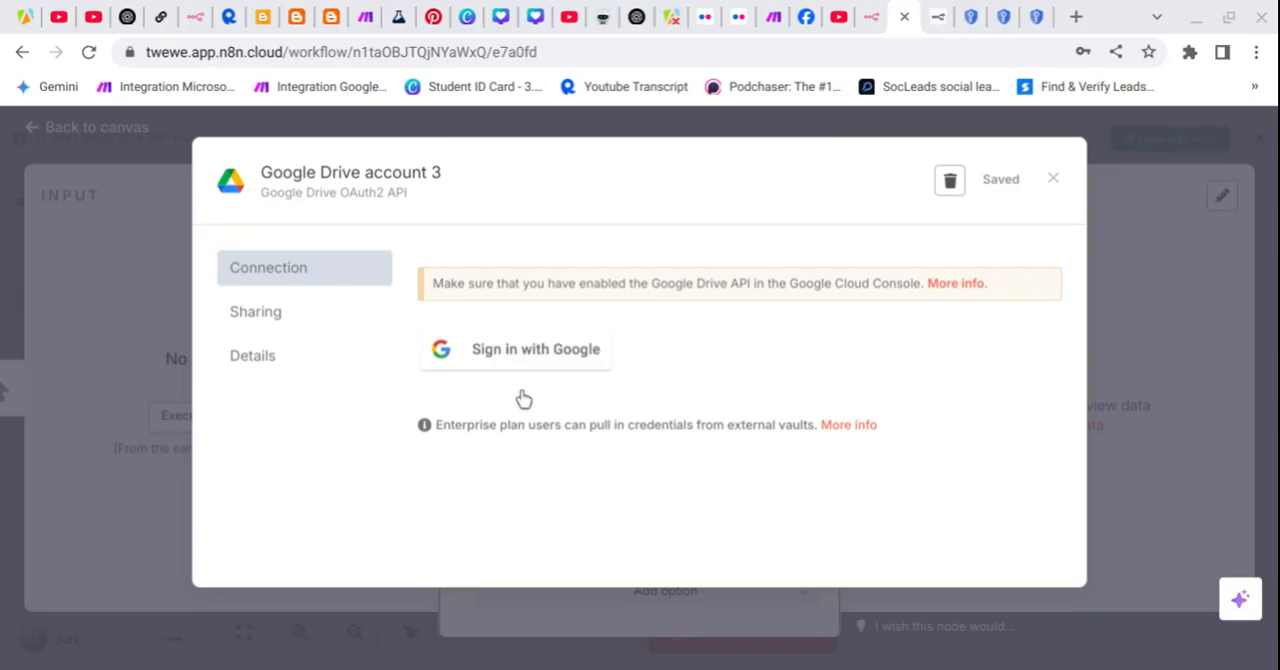
pyautogui.click(515, 349)
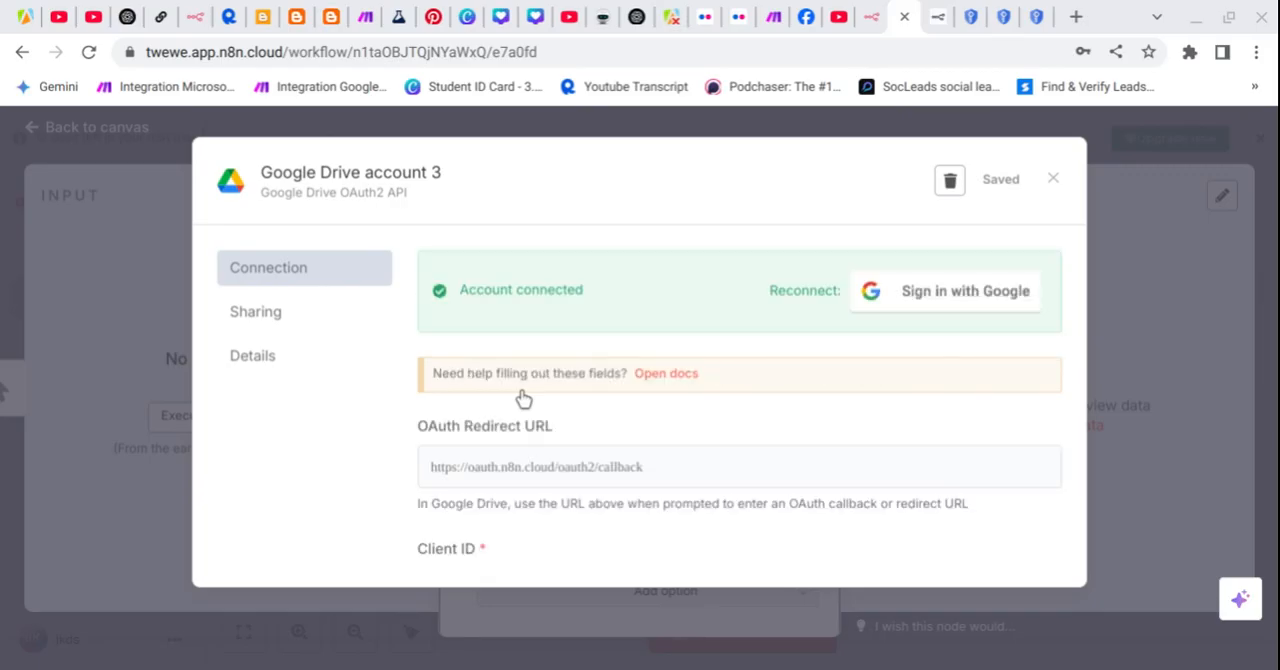